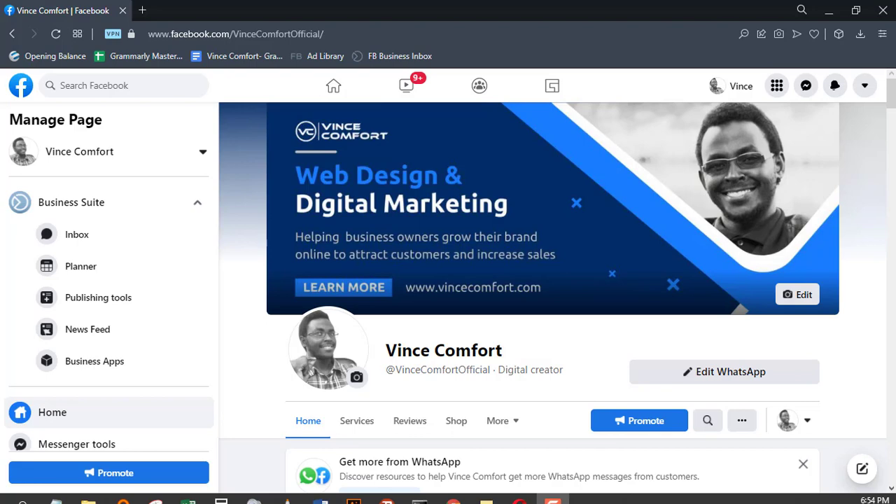
pyautogui.moveTo(280, 171)
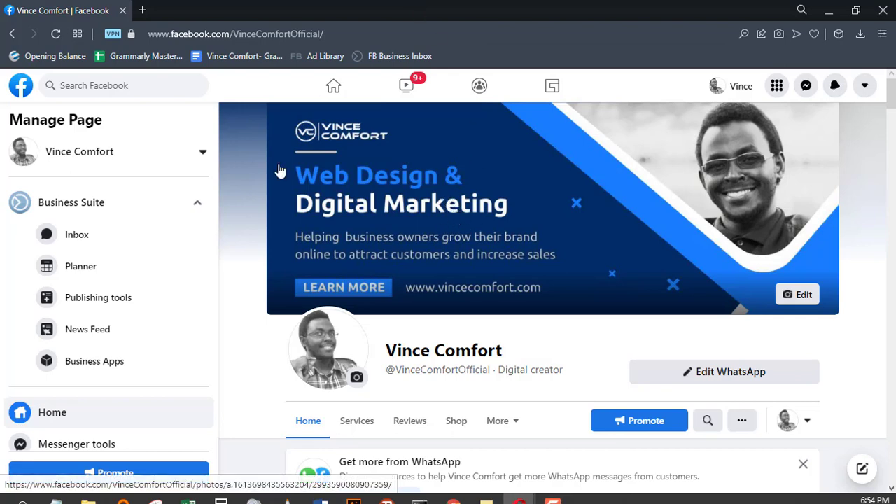
pyautogui.moveTo(664, 216)
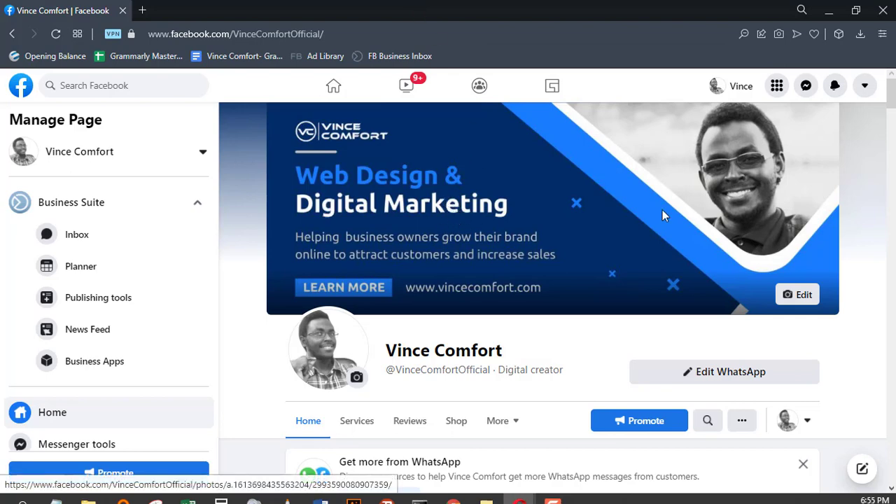
pyautogui.moveTo(582, 235)
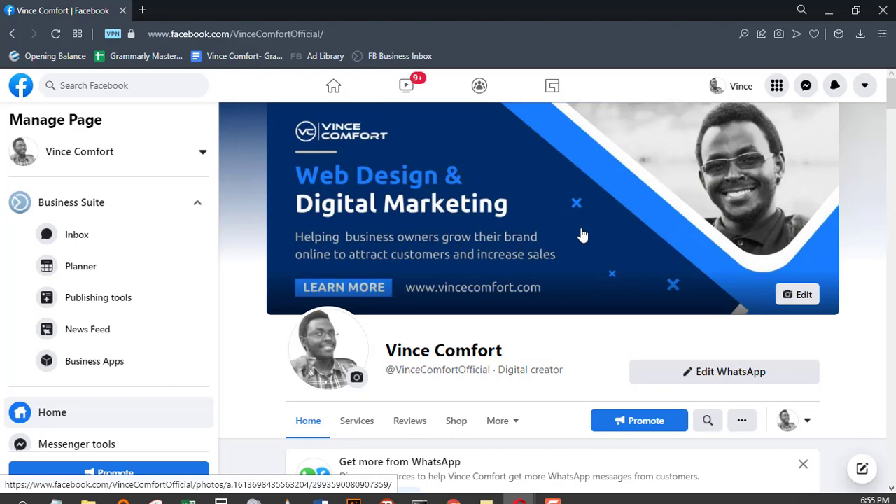
# - Start a blank Public post composer for the Vince Comfort Page
pyautogui.scroll(-3)
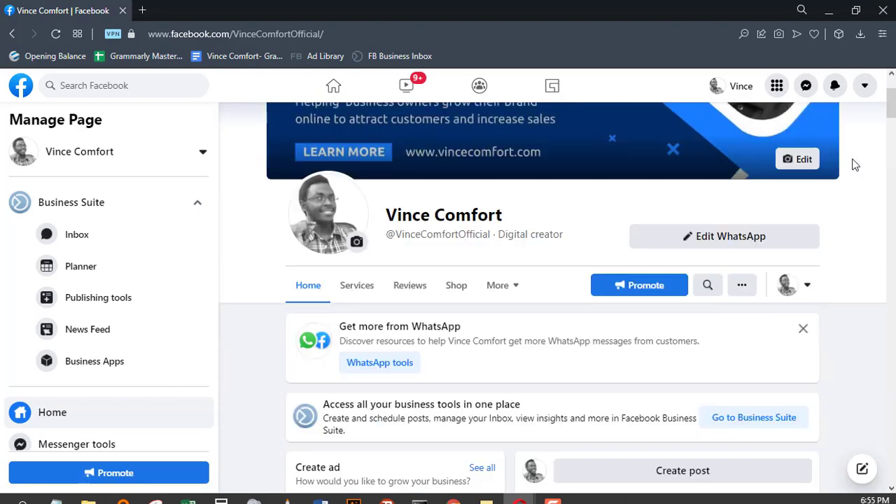
pyautogui.scroll(-3)
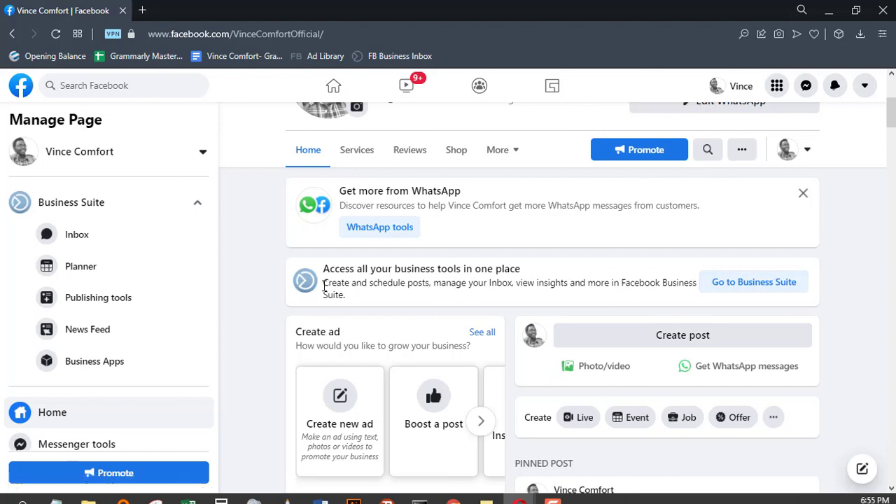
pyautogui.moveTo(469, 272)
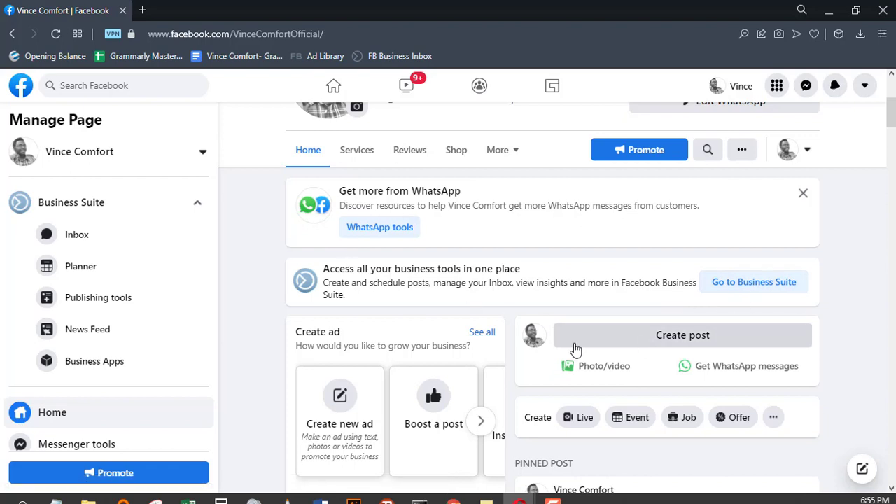
pyautogui.moveTo(667, 345)
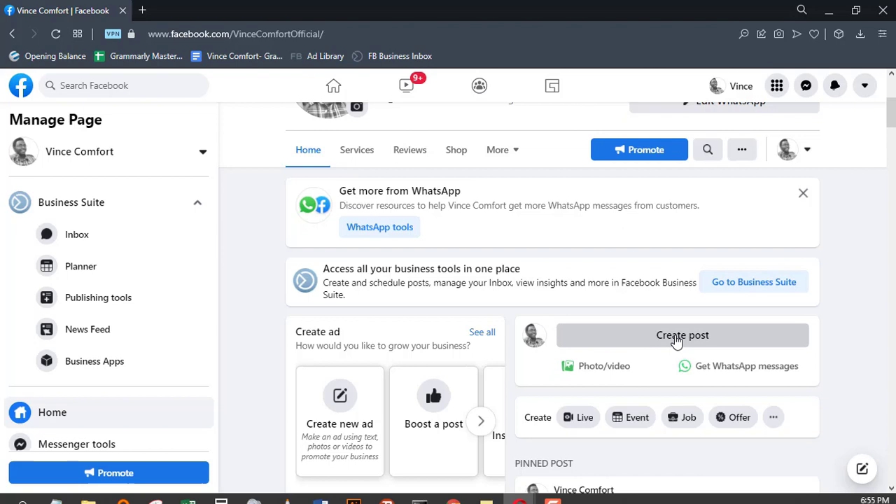
pyautogui.click(682, 335)
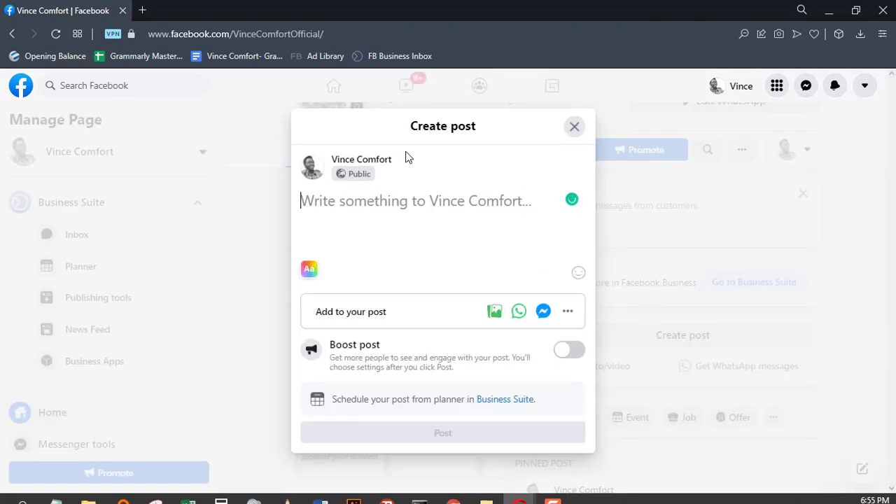
pyautogui.moveTo(325, 365)
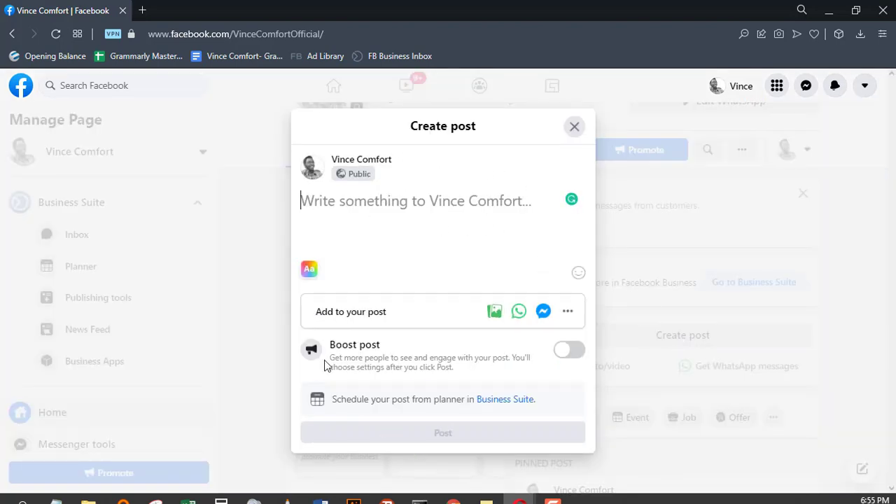
pyautogui.moveTo(325, 409)
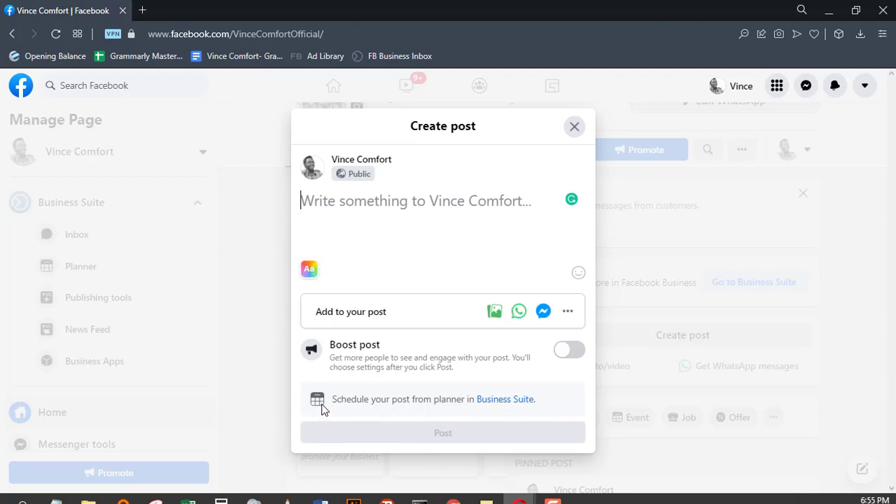
pyautogui.moveTo(487, 409)
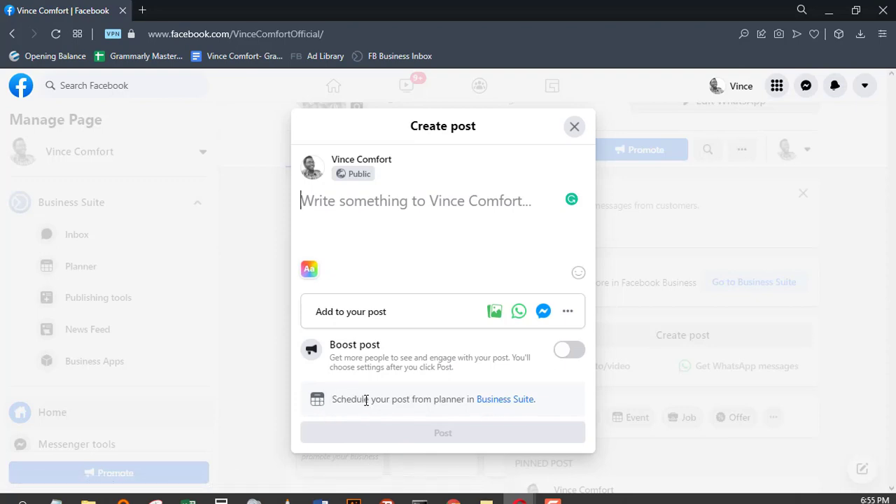
pyautogui.moveTo(505, 399)
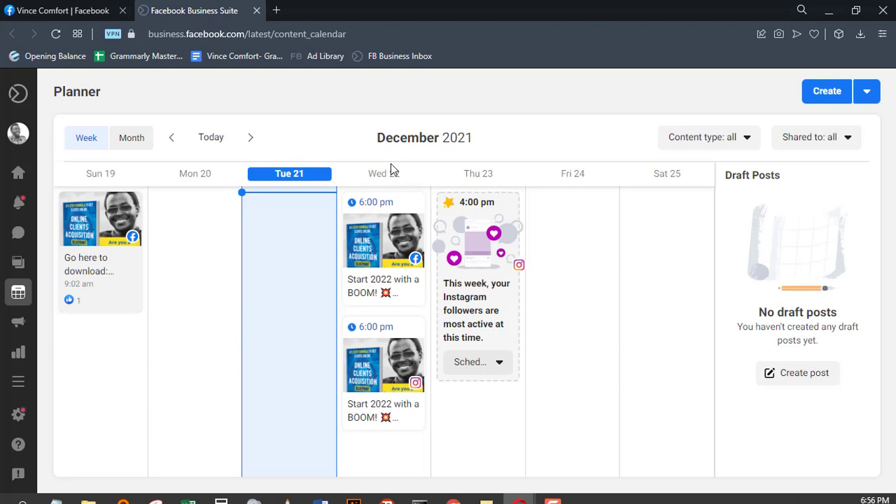
pyautogui.moveTo(216, 220)
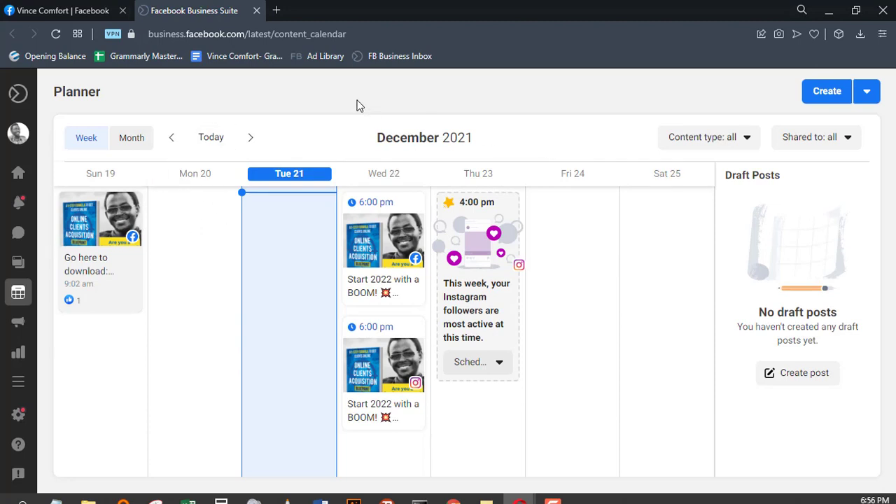
pyautogui.moveTo(826, 98)
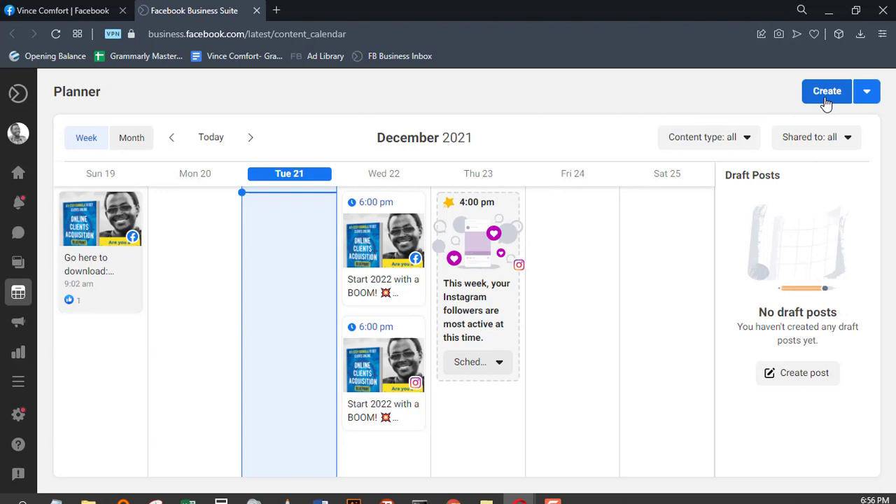
# - Begin a new post with the Vince Comfort Page and vincecomfort Instagram both selected as placements
pyautogui.click(827, 91)
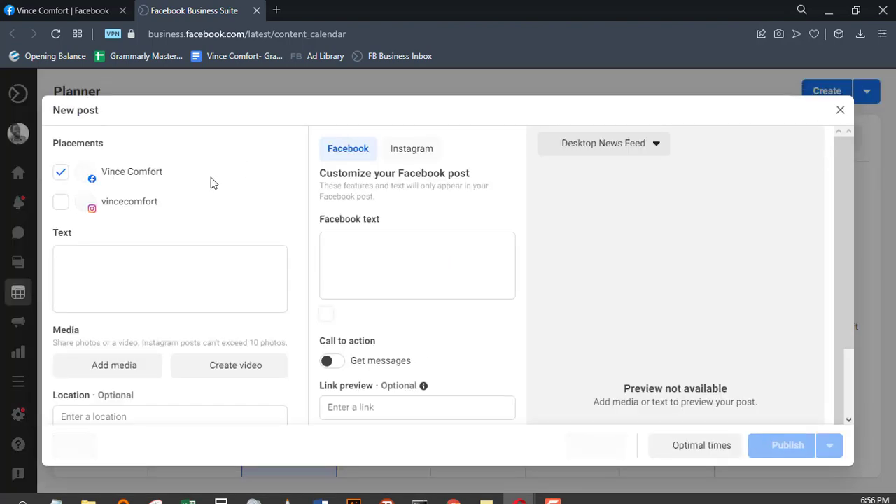
pyautogui.moveTo(59, 488)
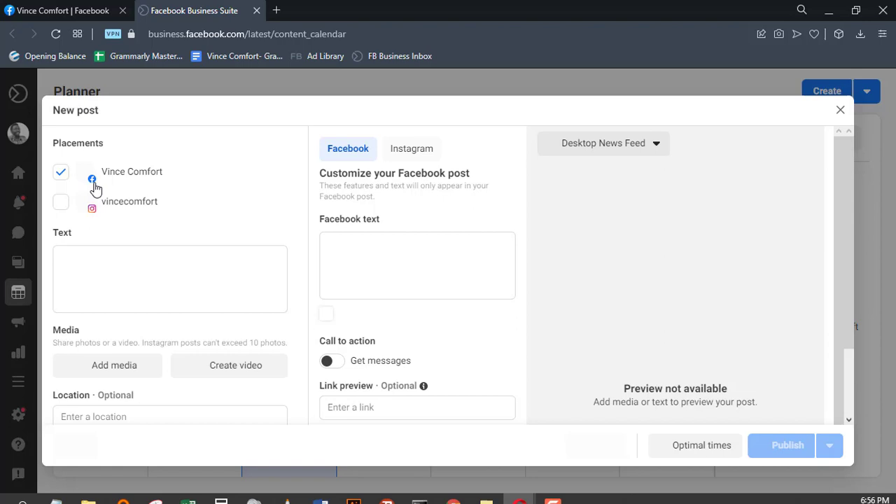
pyautogui.moveTo(95, 213)
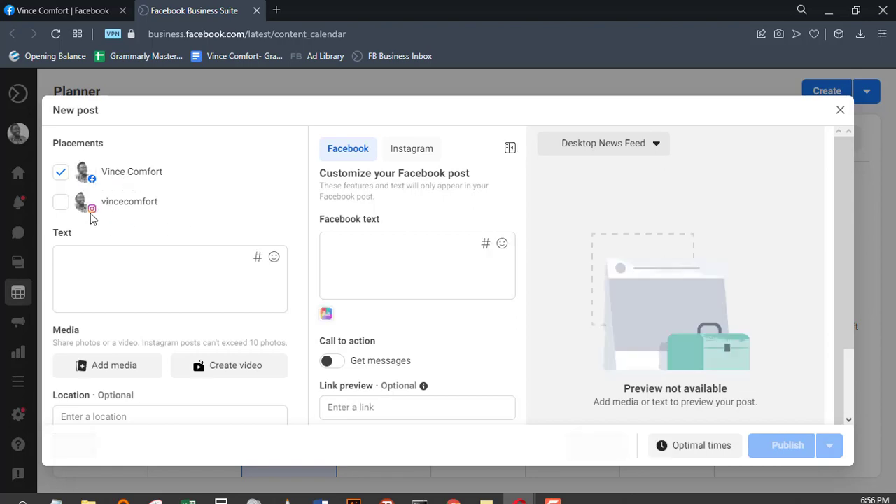
pyautogui.moveTo(125, 171)
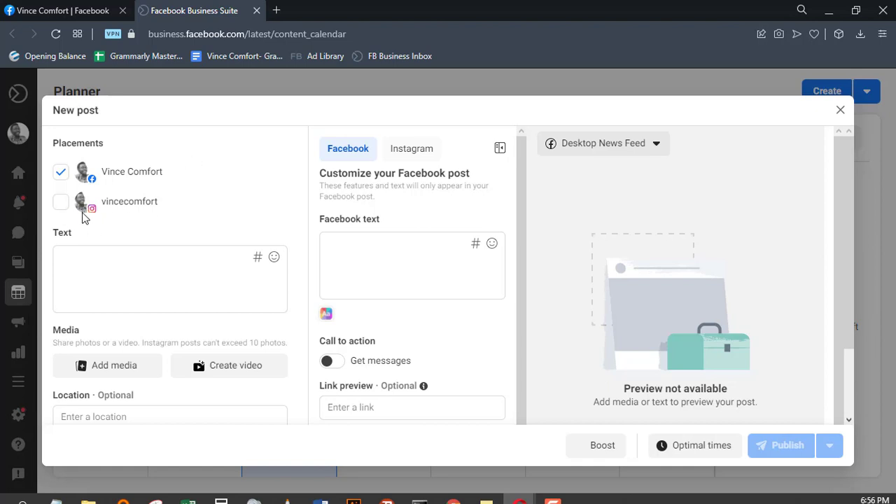
pyautogui.click(60, 201)
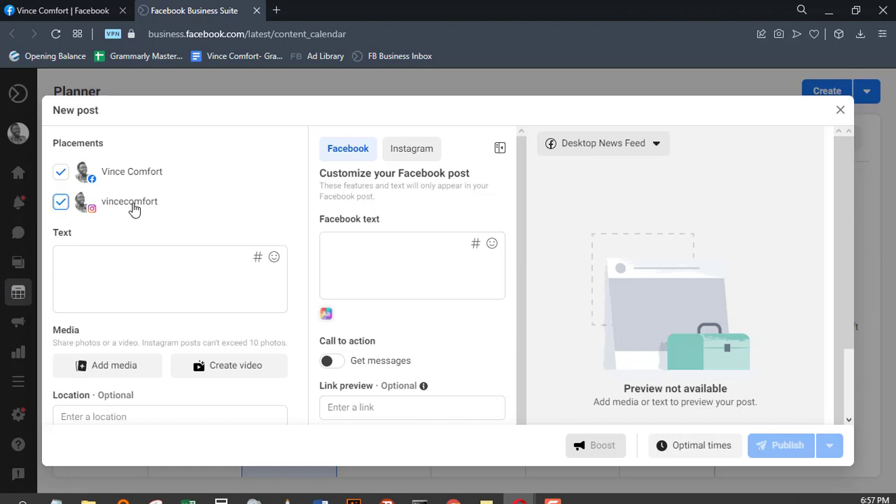
pyautogui.moveTo(255, 221)
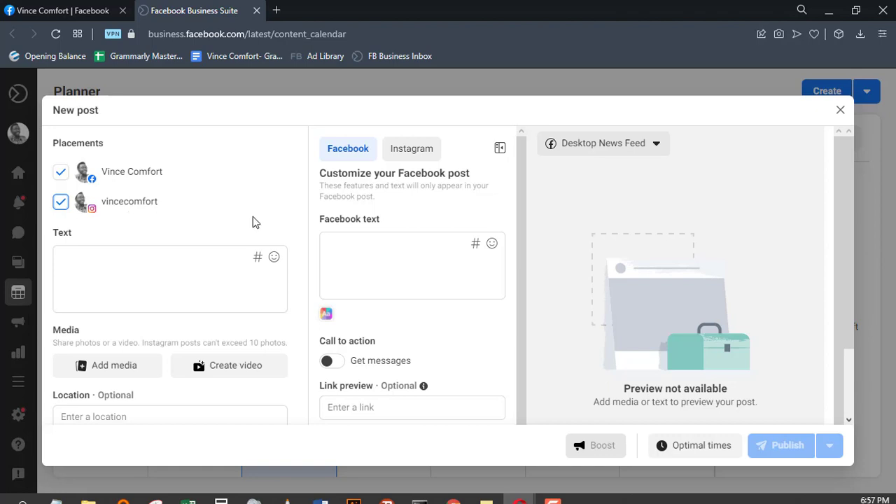
pyautogui.click(170, 278)
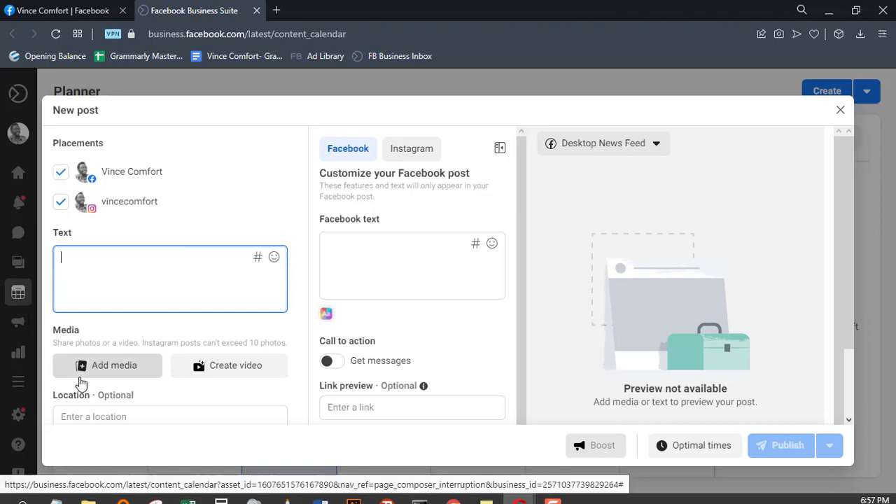
pyautogui.moveTo(112, 376)
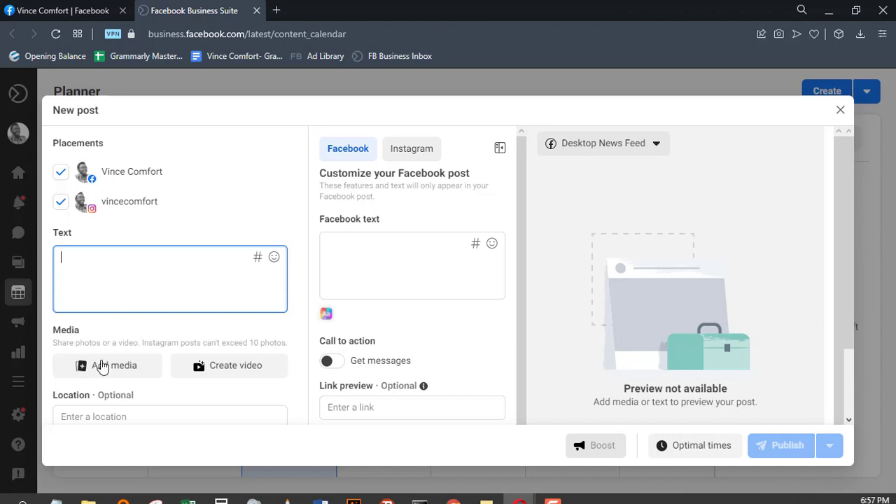
# - Attach the img18 picture from the Batch 1 folder as the post's photo
pyautogui.click(106, 366)
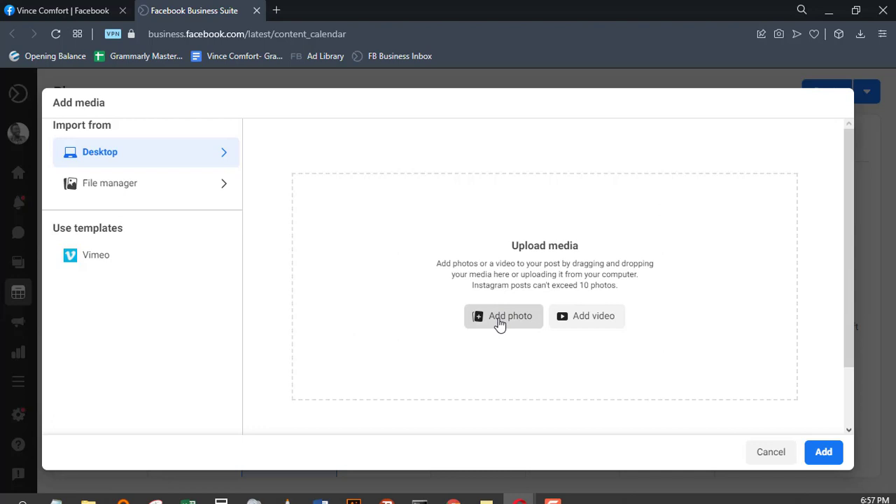
pyautogui.click(503, 316)
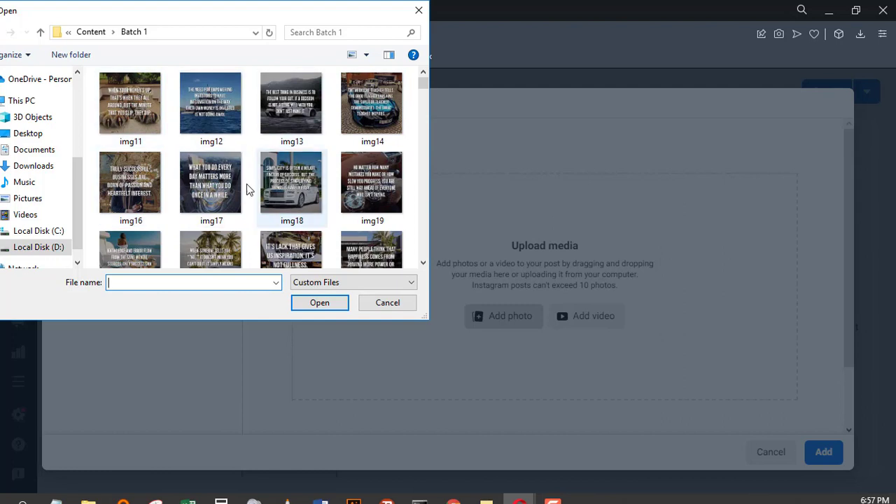
pyautogui.moveTo(307, 189)
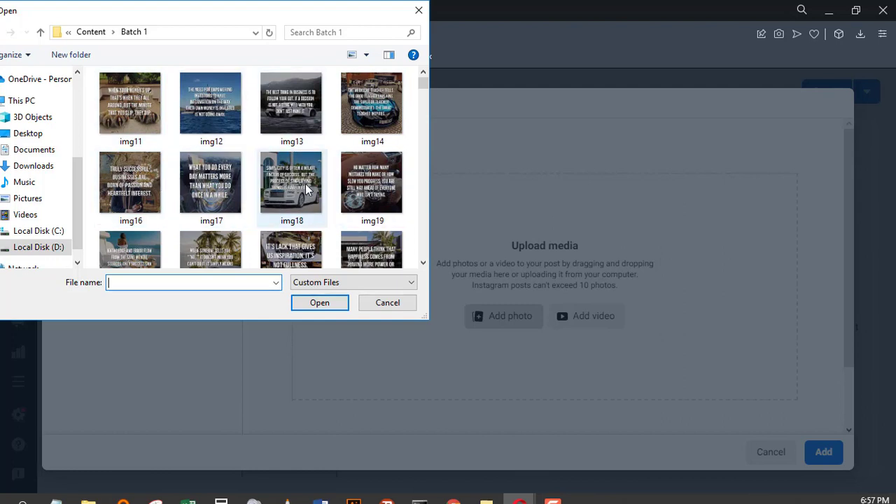
pyautogui.moveTo(324, 183)
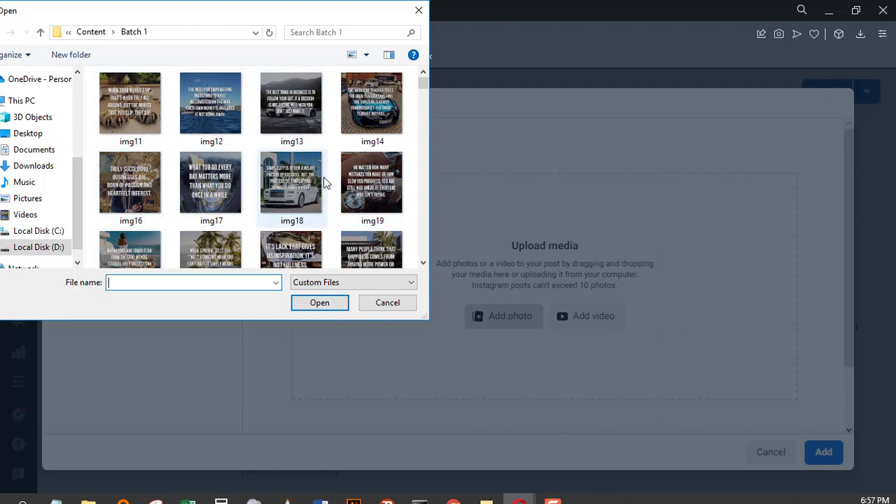
pyautogui.click(292, 182)
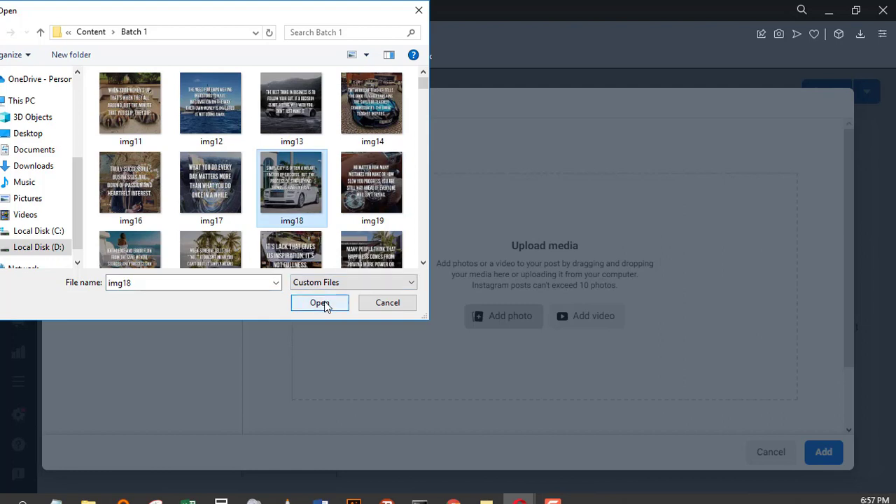
pyautogui.click(320, 303)
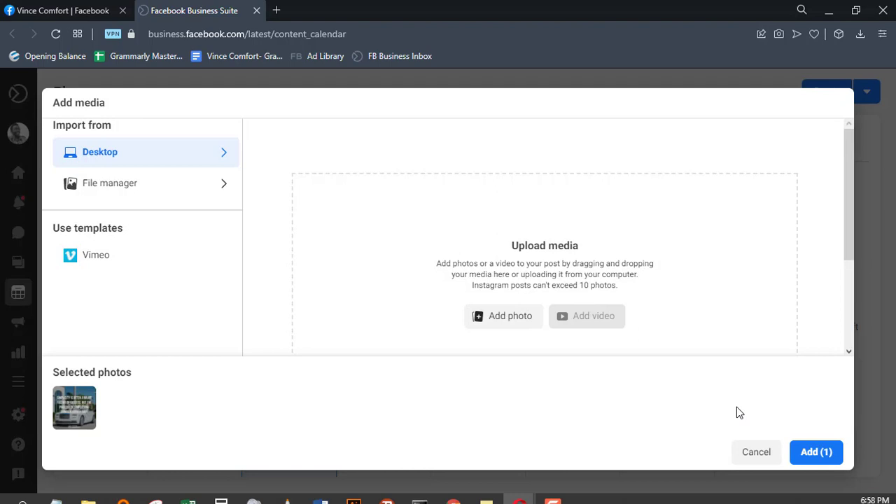
pyautogui.click(815, 451)
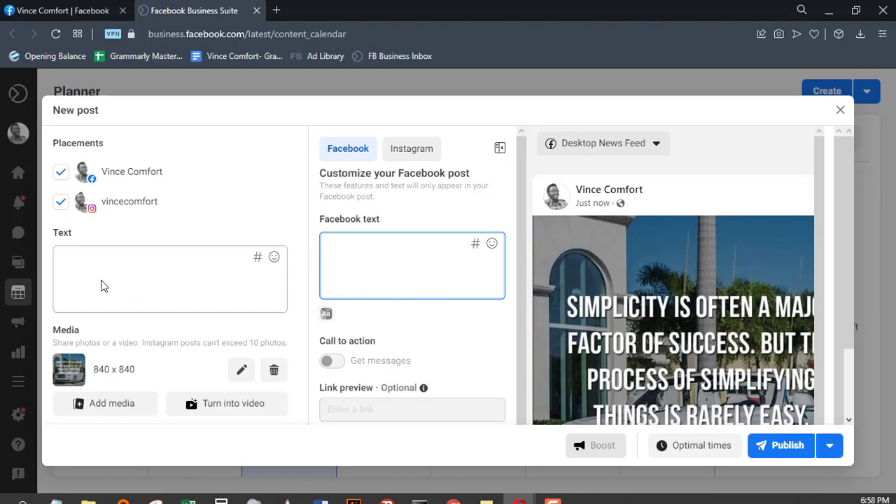
pyautogui.moveTo(115, 285)
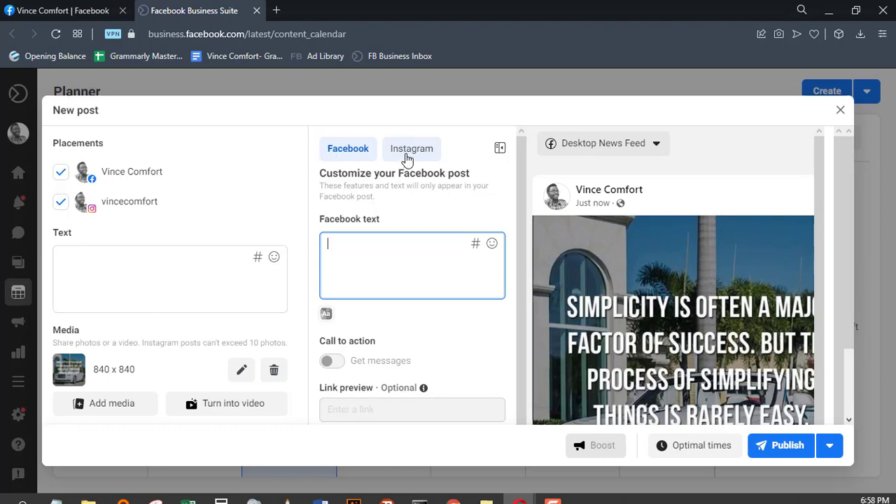
pyautogui.moveTo(531, 223)
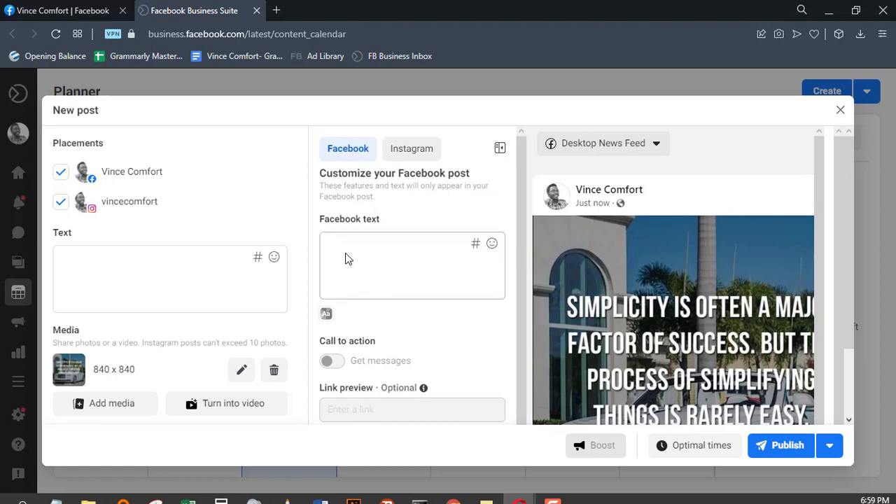
# - Fill the Facebook-only caption with hashtags #DailyMotivation #Success #Growth #Inspiration #Entrepreneurship…
pyautogui.click(412, 264)
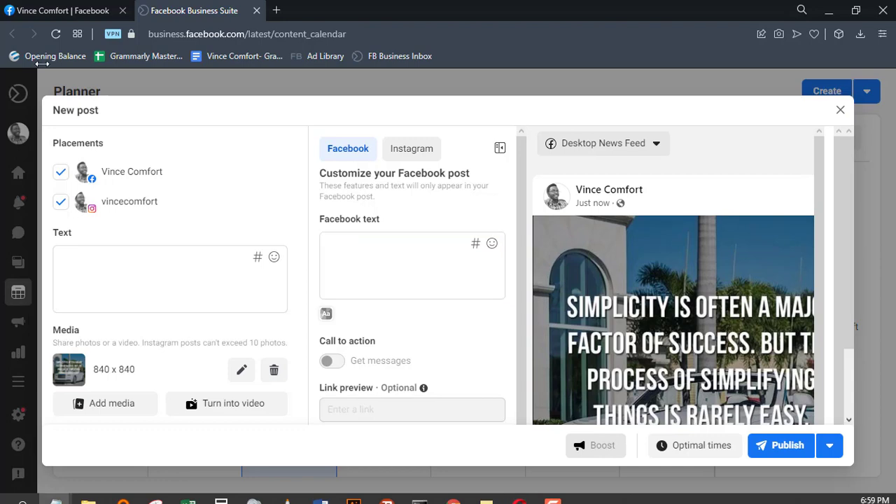
pyautogui.click(411, 265)
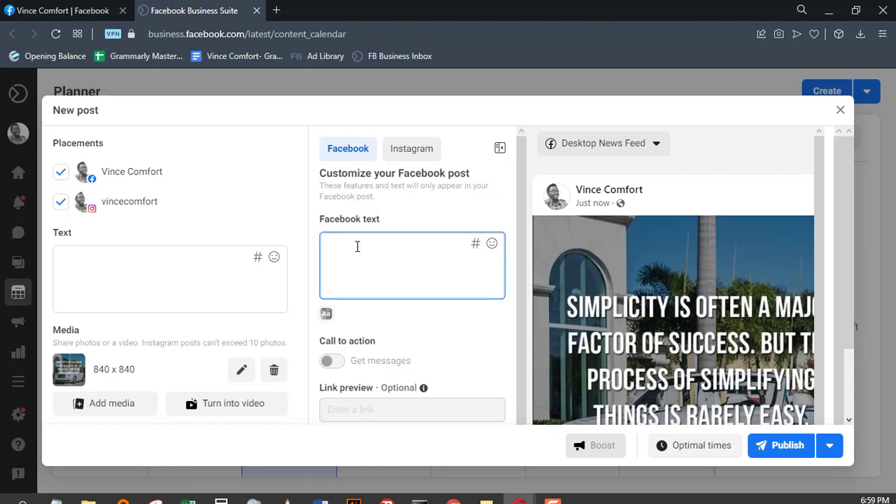
pyautogui.write('#DailyMotivation #Success #Growth #Inspiration #Entrepreneurship #Inspiration #Smallbusiness #Hustle #BusinessOwner')
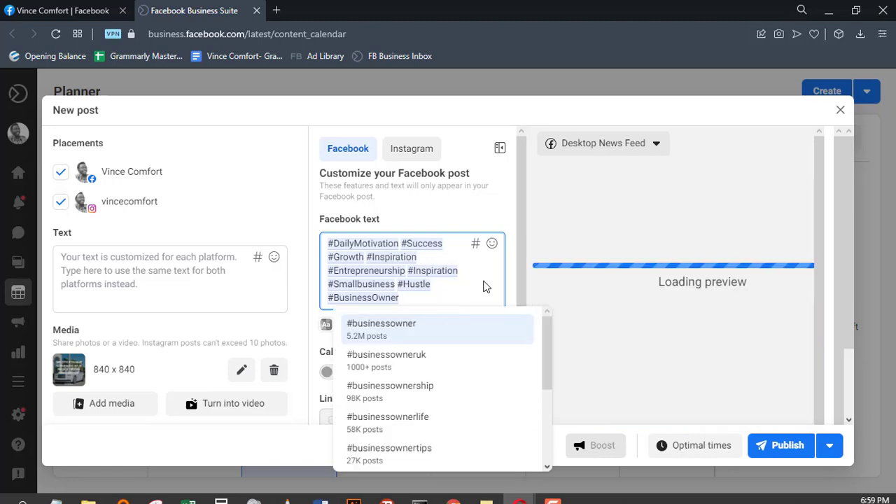
# - Write "Simplicity is a Major Factor" as the Instagram-only caption
pyautogui.click(412, 149)
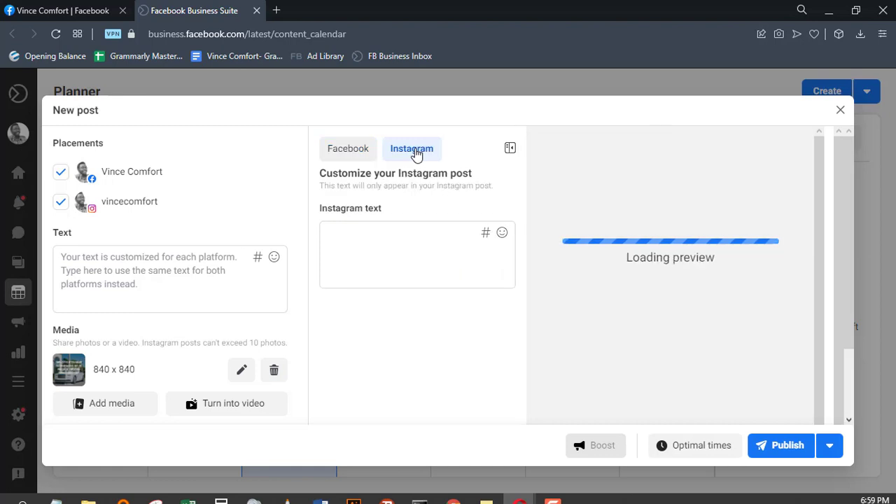
pyautogui.click(417, 255)
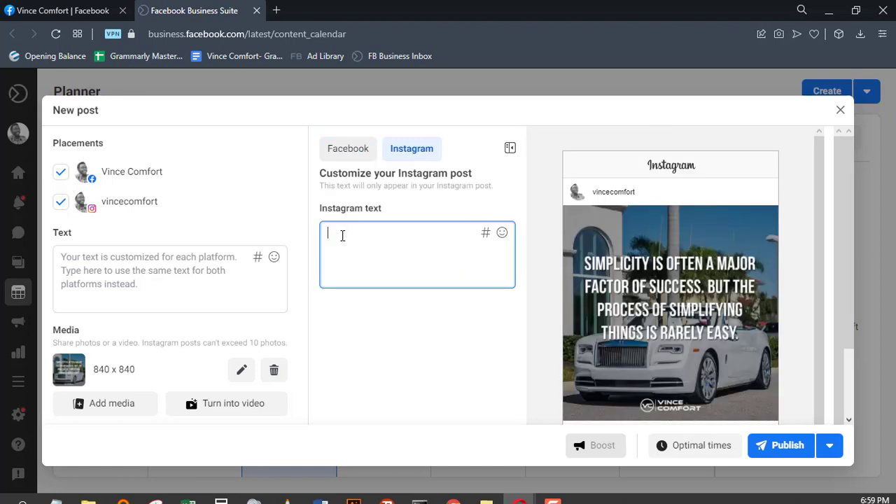
pyautogui.write('Sim')
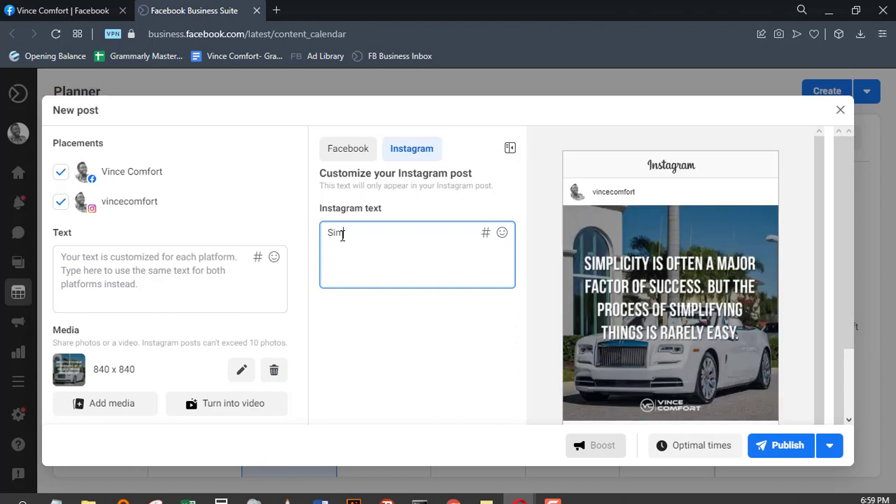
pyautogui.write('plicity is')
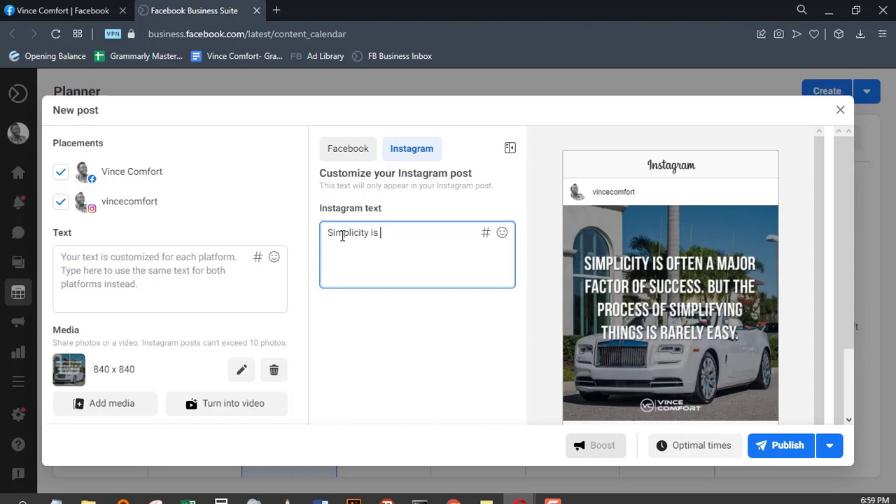
pyautogui.write('a Ma')
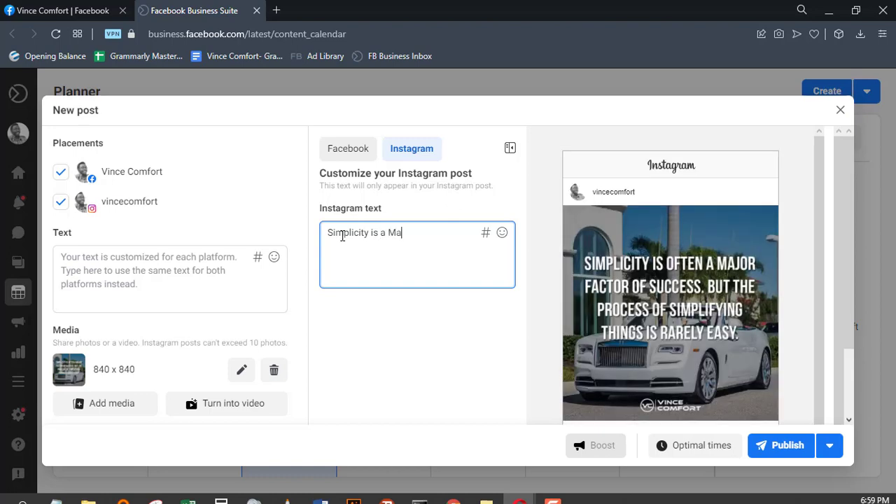
pyautogui.write('jor')
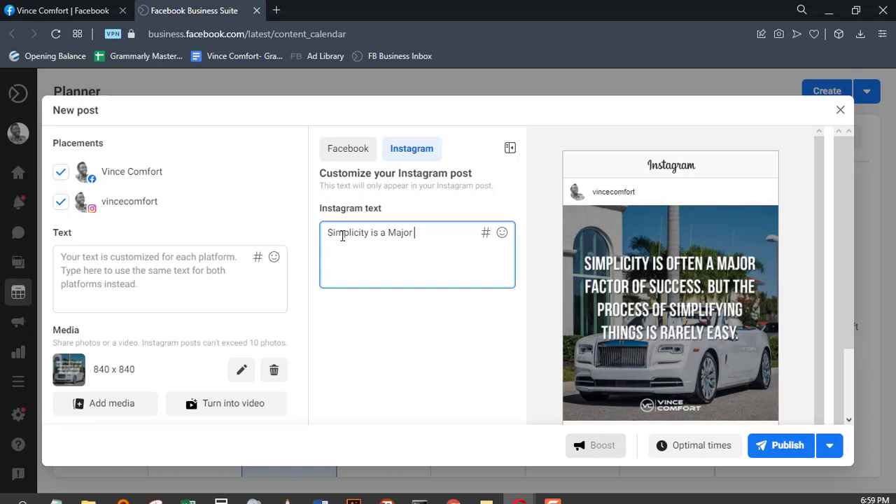
pyautogui.write('Factor')
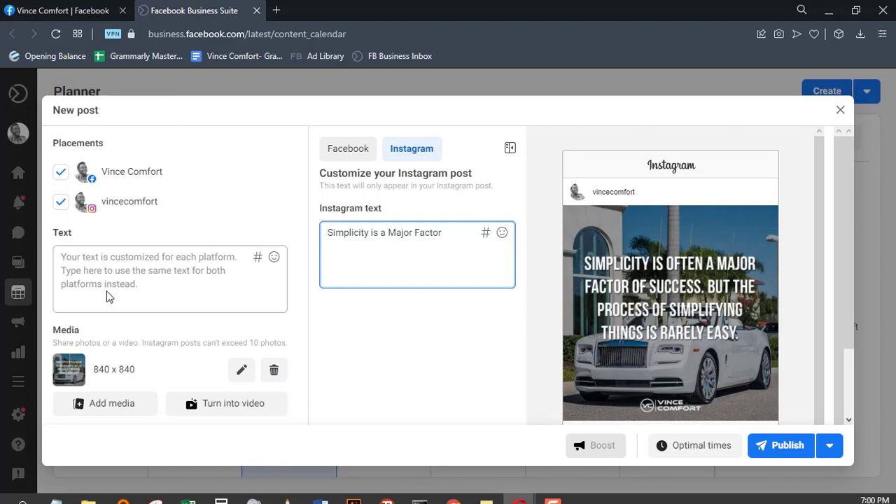
pyautogui.moveTo(181, 260)
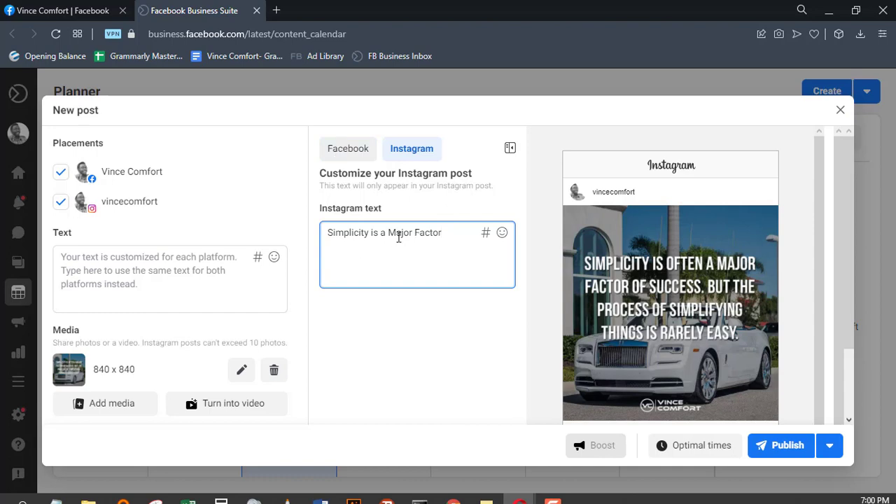
# - Copy the hashtags from the Facebook caption into the Instagram caption below the text
pyautogui.click(348, 149)
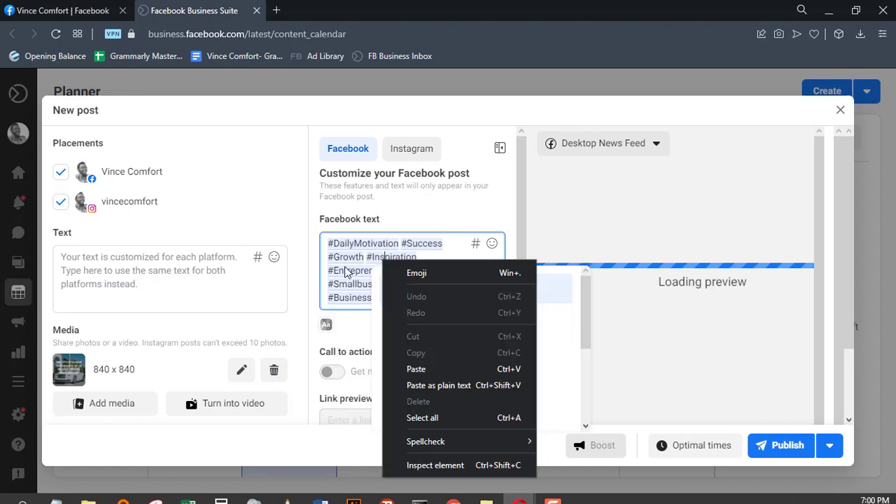
pyautogui.click(412, 149)
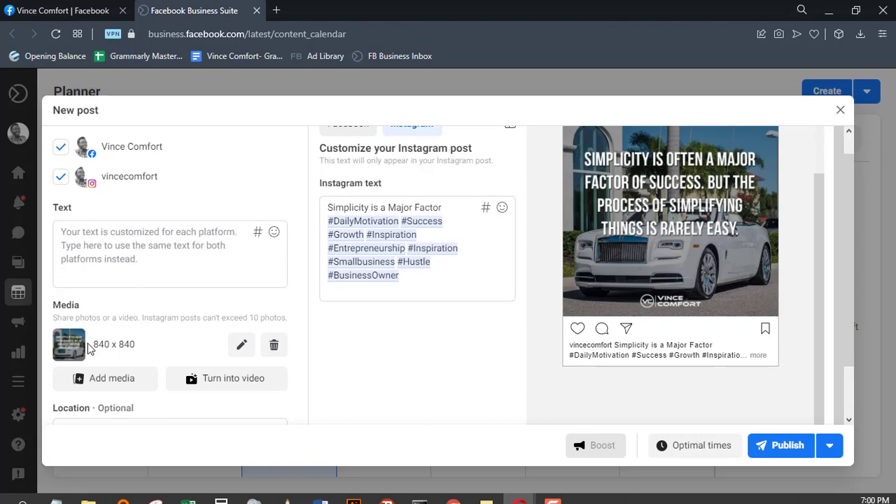
pyautogui.moveTo(241, 344)
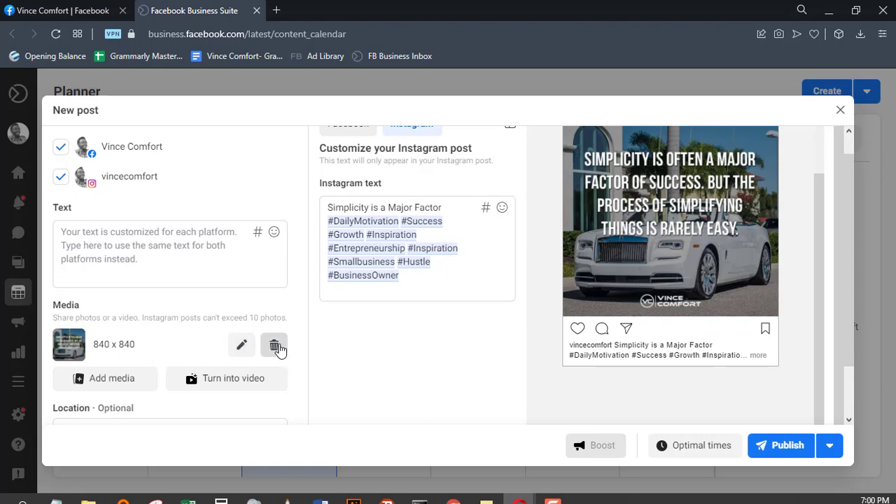
pyautogui.moveTo(546, 323)
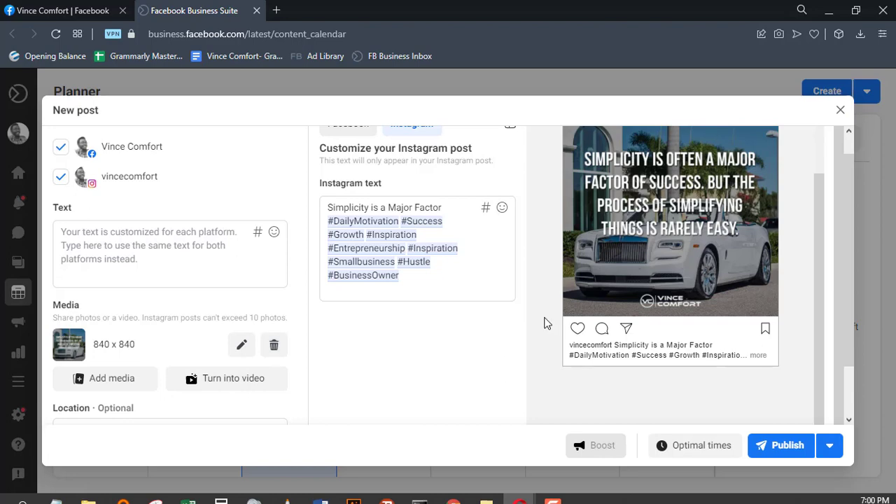
pyautogui.scroll(-3)
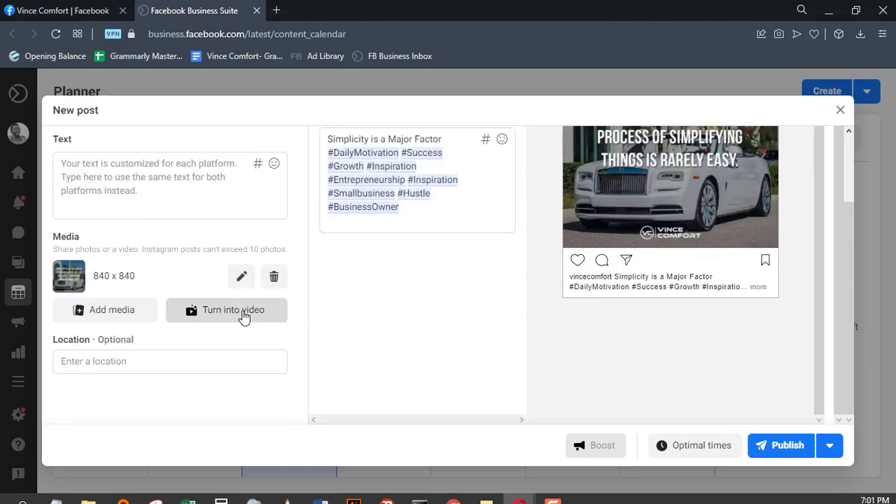
pyautogui.moveTo(709, 454)
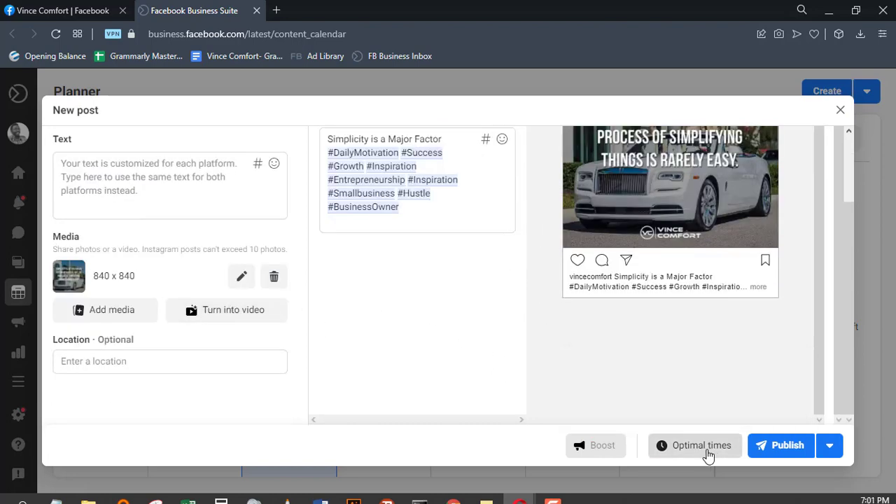
pyautogui.moveTo(693, 460)
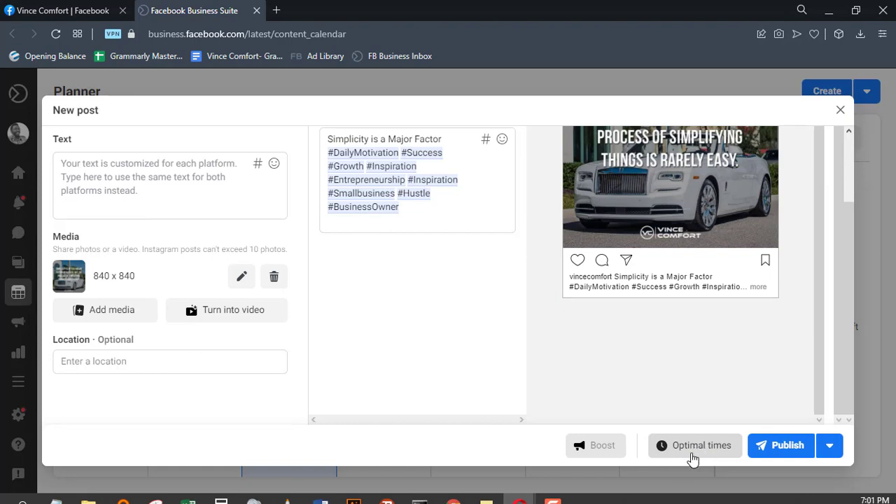
pyautogui.moveTo(713, 459)
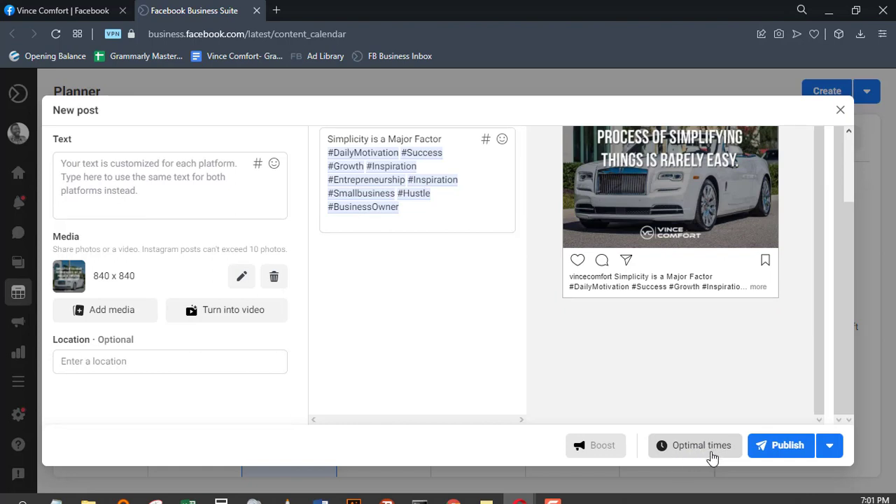
pyautogui.moveTo(783, 456)
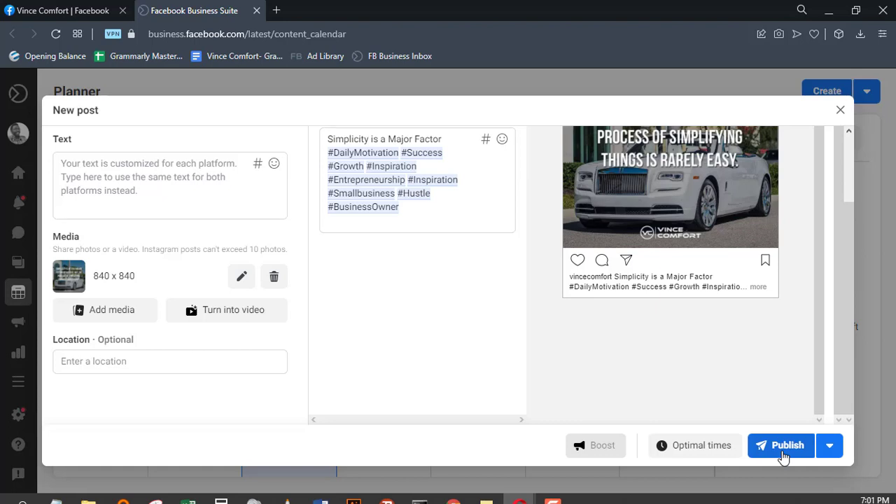
pyautogui.moveTo(829, 446)
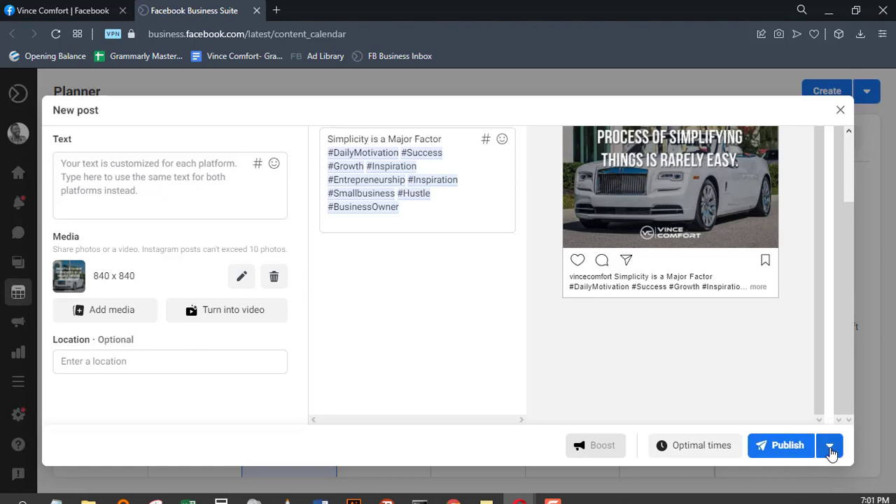
# - Bring up the Schedule post dialog from the Publish options
pyautogui.click(830, 445)
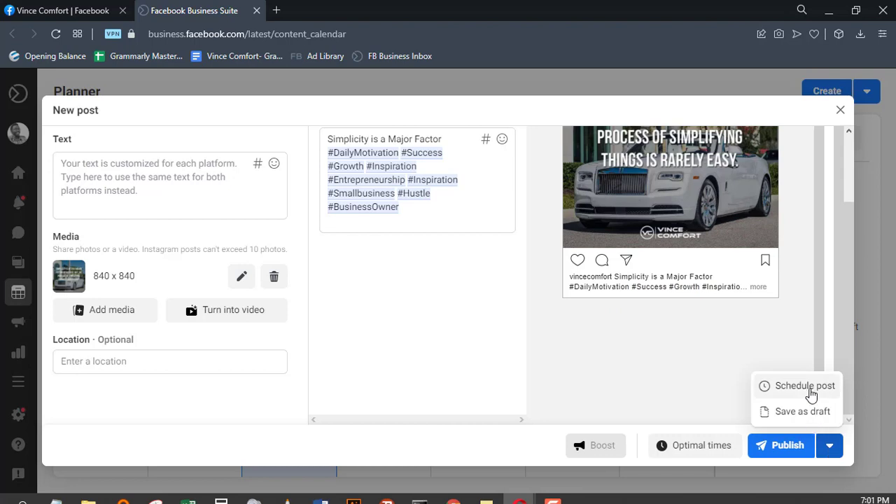
pyautogui.moveTo(768, 428)
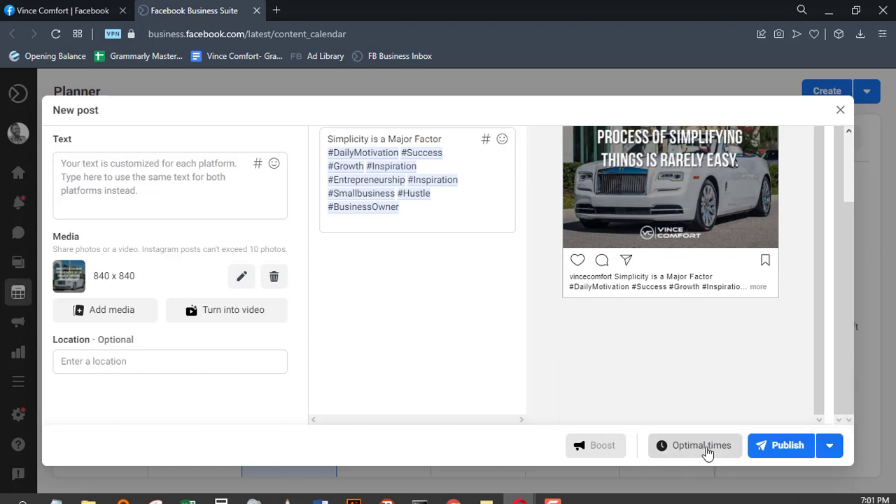
pyautogui.click(695, 446)
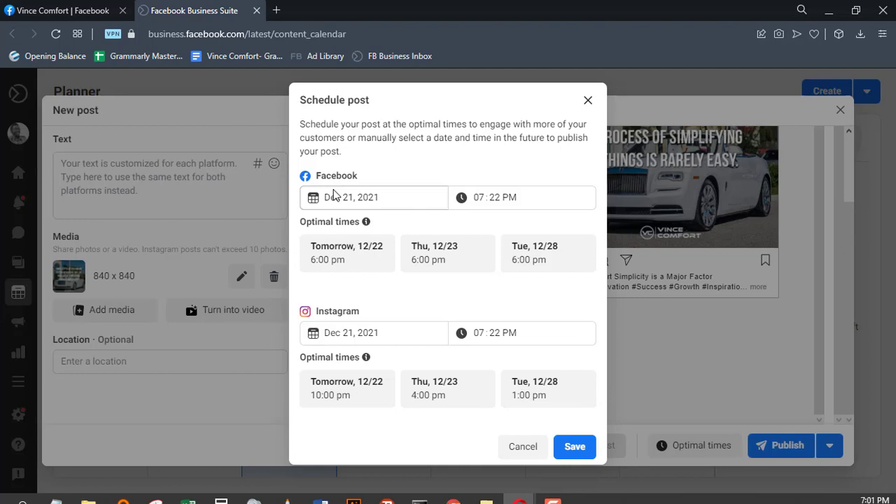
pyautogui.click(549, 252)
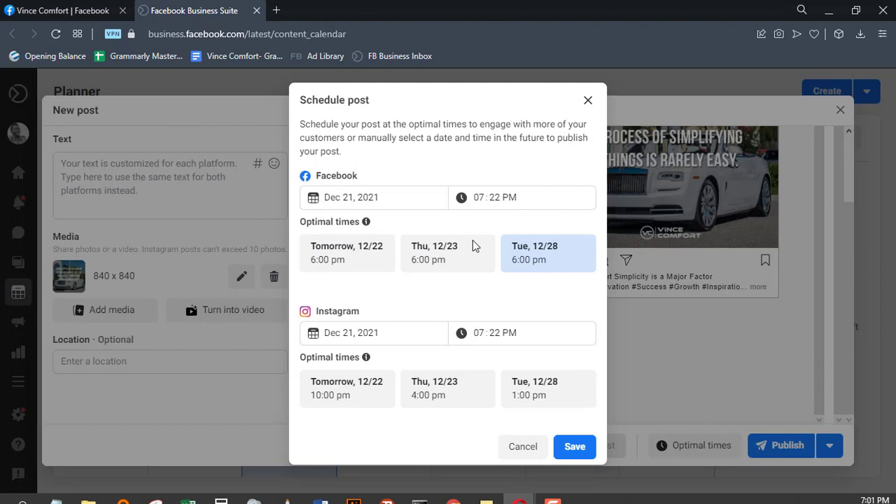
pyautogui.click(347, 390)
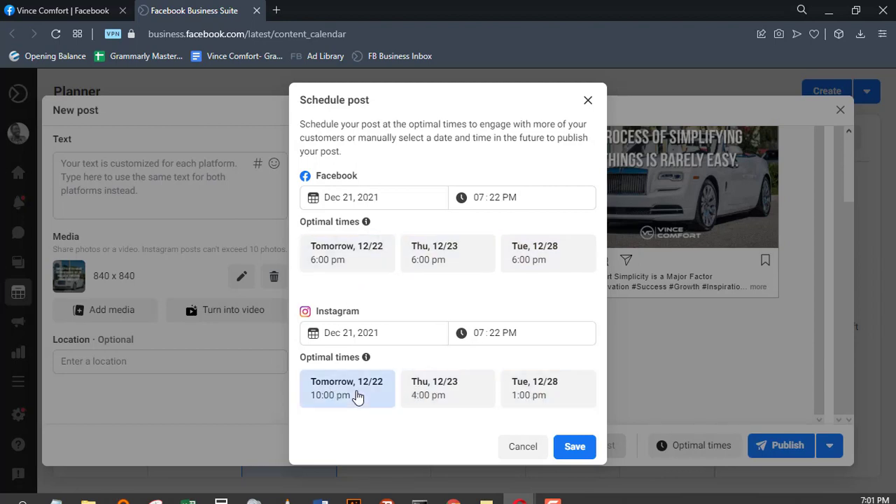
pyautogui.click(448, 252)
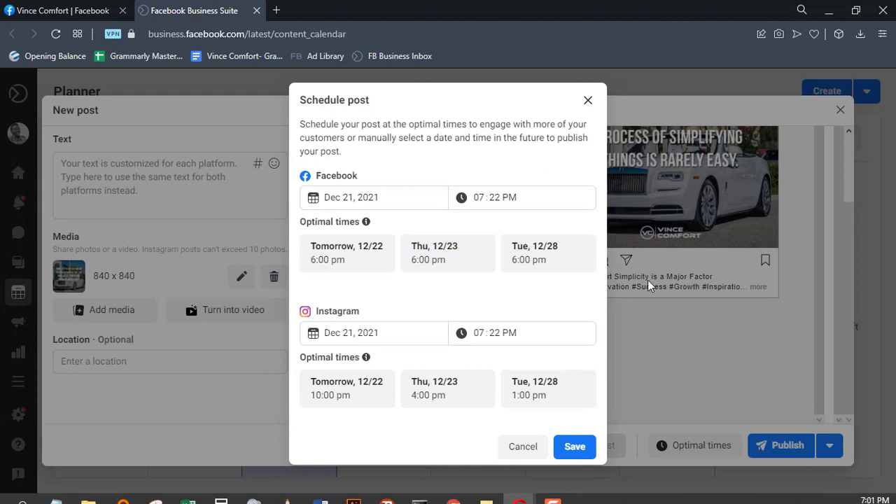
pyautogui.moveTo(522, 447)
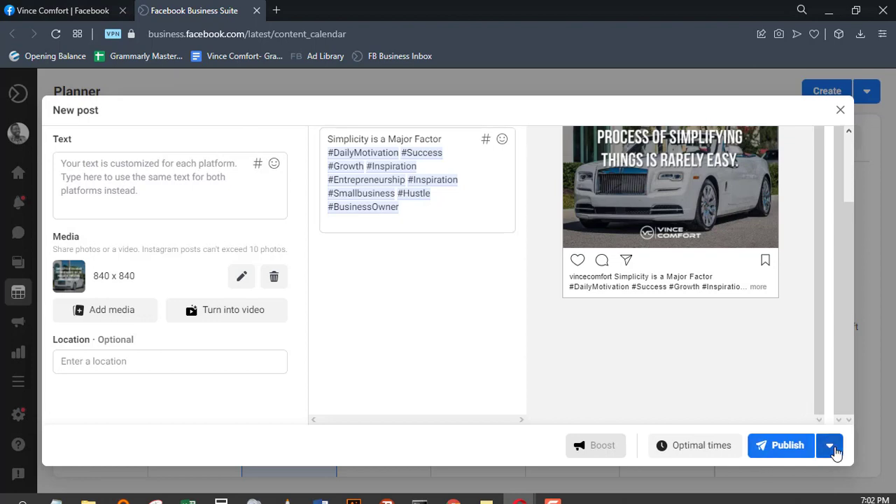
# - Schedule the post for Dec 22, 2021 at 6:22 am on both Facebook and Instagram and save
pyautogui.click(829, 445)
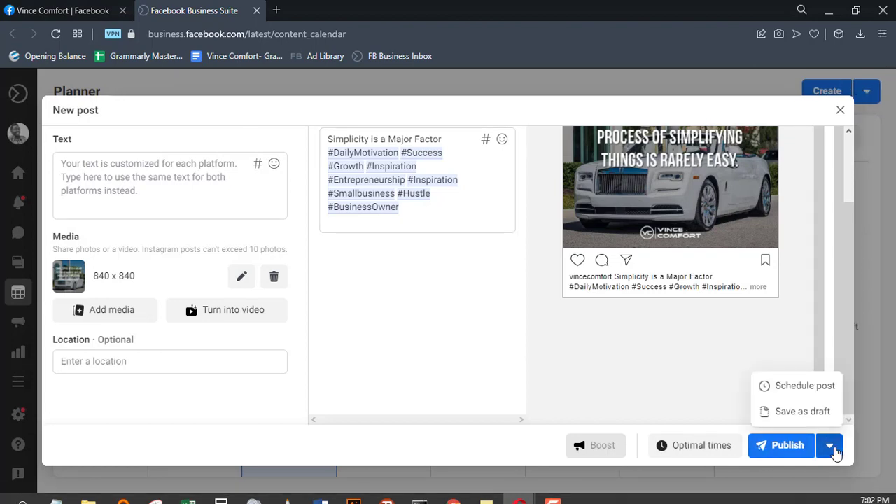
pyautogui.moveTo(815, 387)
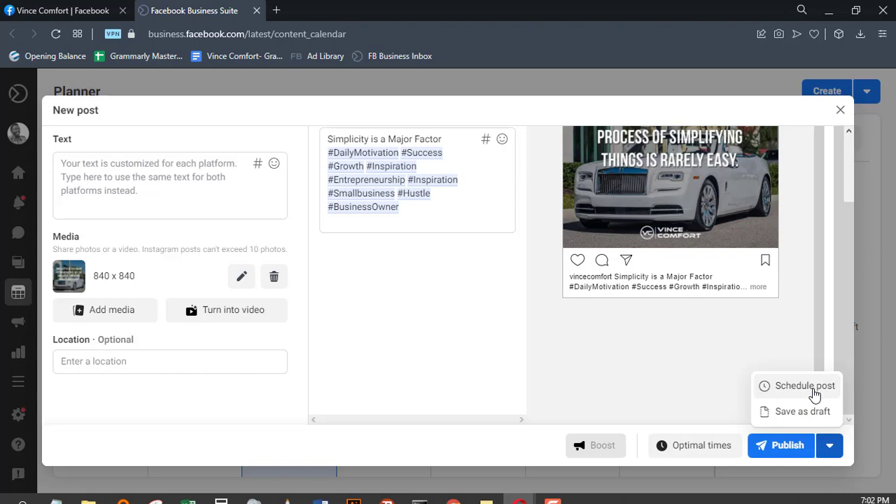
pyautogui.click(804, 387)
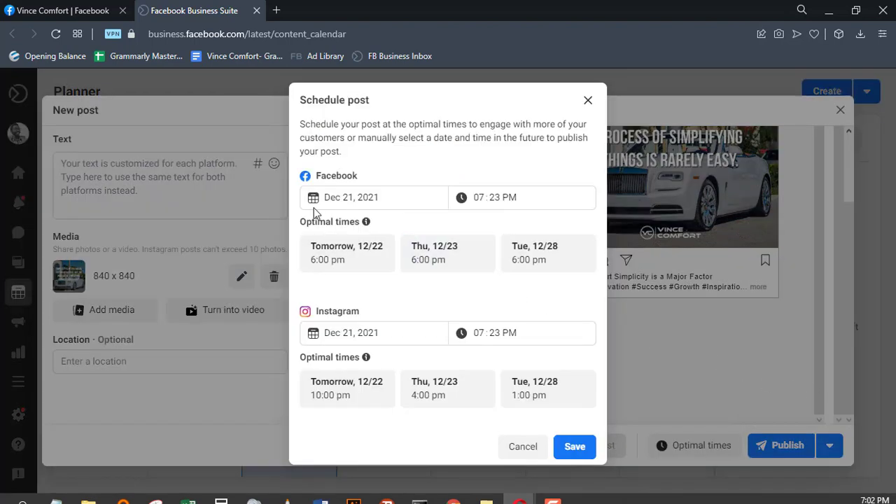
pyautogui.click(374, 196)
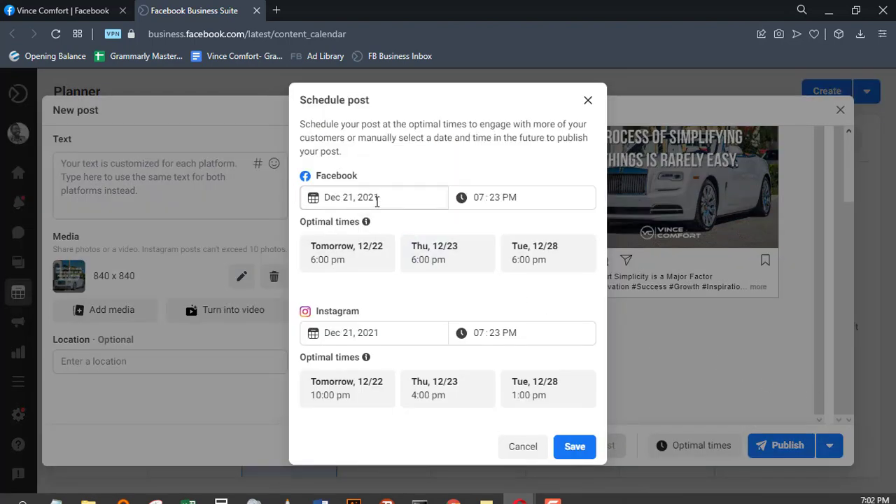
pyautogui.click(374, 196)
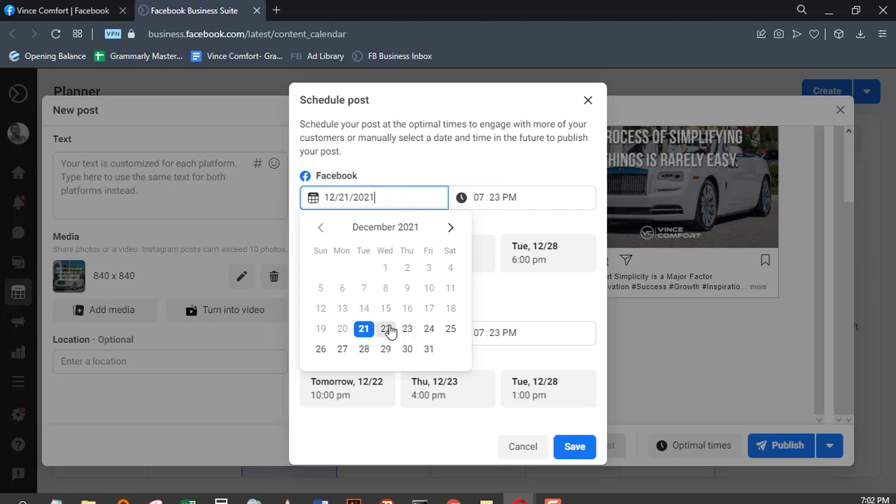
pyautogui.click(385, 328)
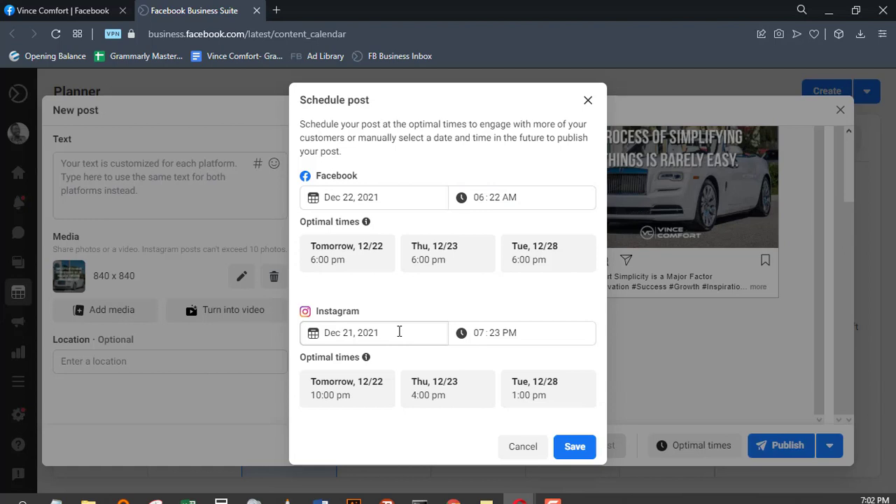
pyautogui.click(374, 333)
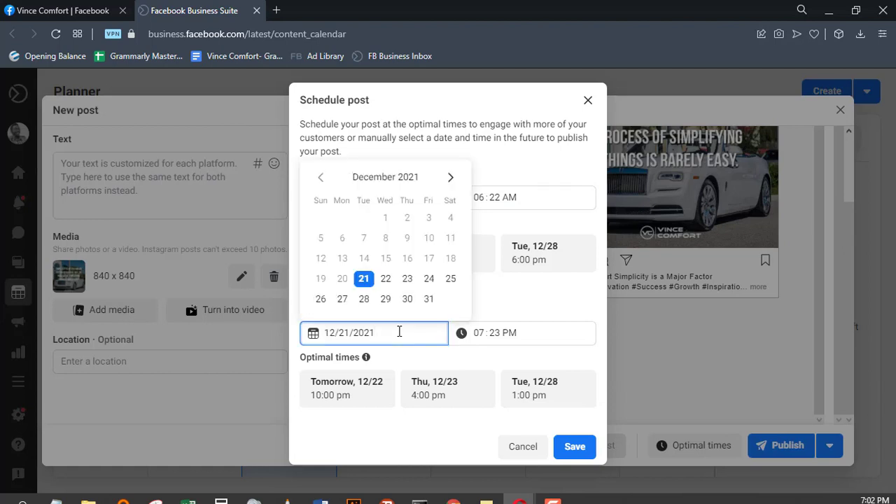
pyautogui.click(385, 277)
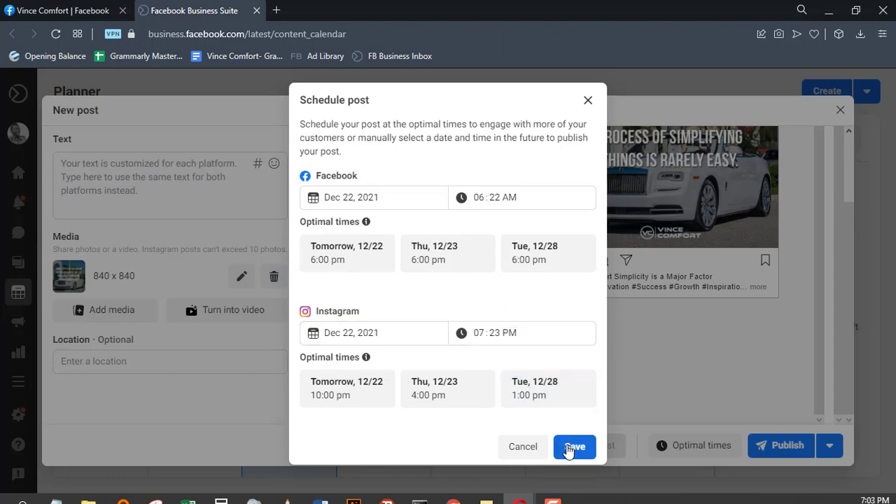
pyautogui.click(575, 445)
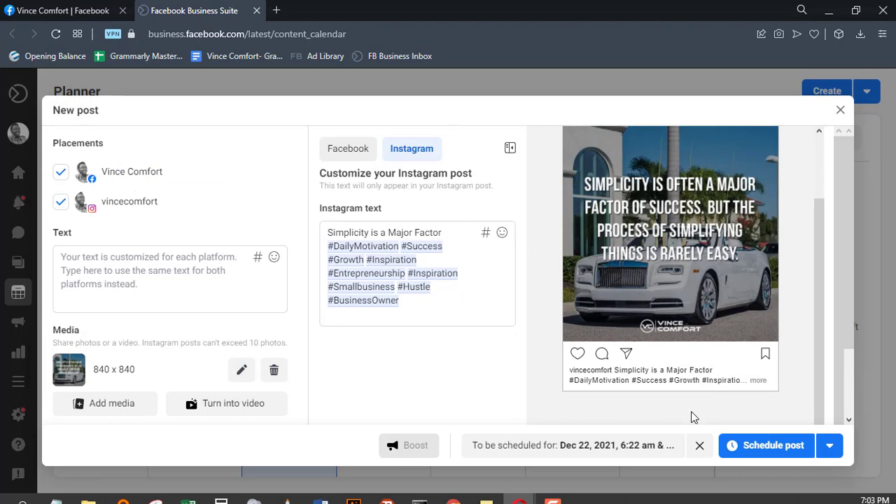
pyautogui.moveTo(768, 445)
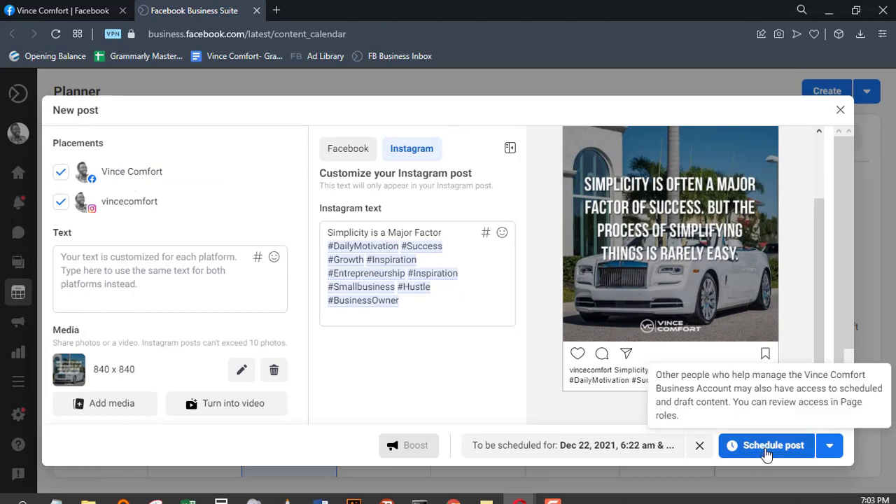
# - Finalize scheduling so the post appears in the planner on Wed Dec 22 at 6:22 am
pyautogui.click(767, 445)
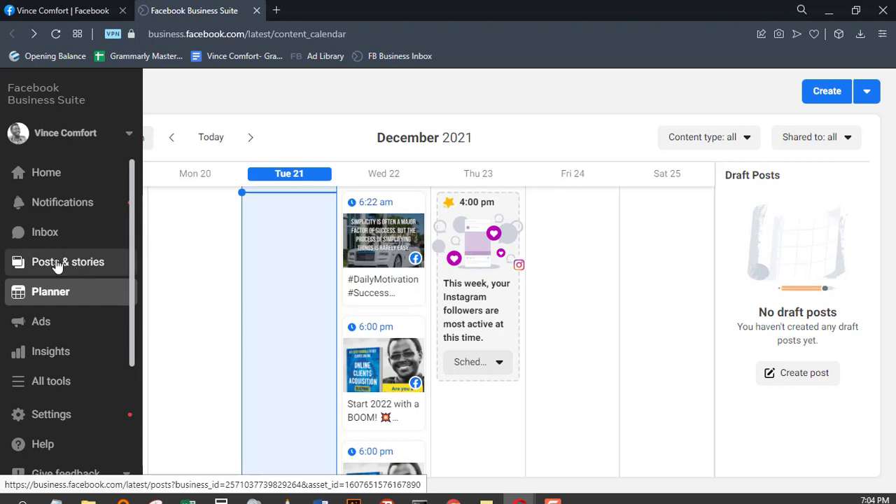
# - Show the Posts & stories Scheduled list with the #DailyMotivation post for Dec 22
pyautogui.click(68, 262)
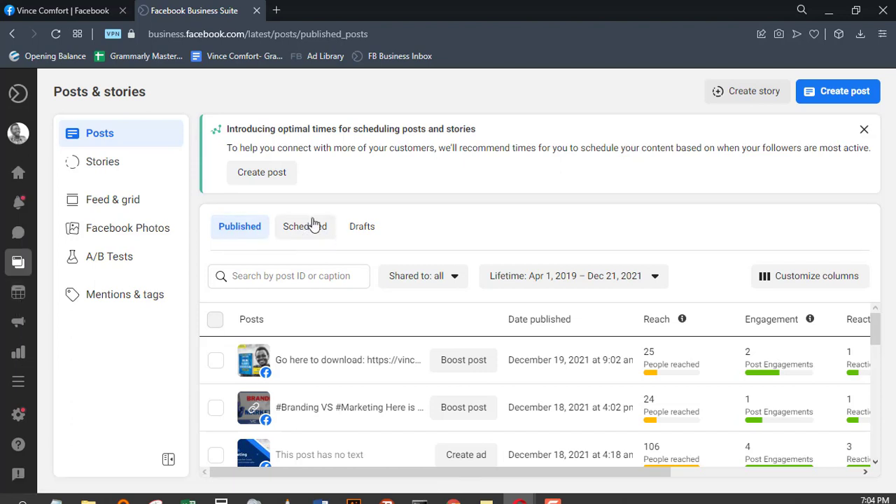
pyautogui.click(305, 226)
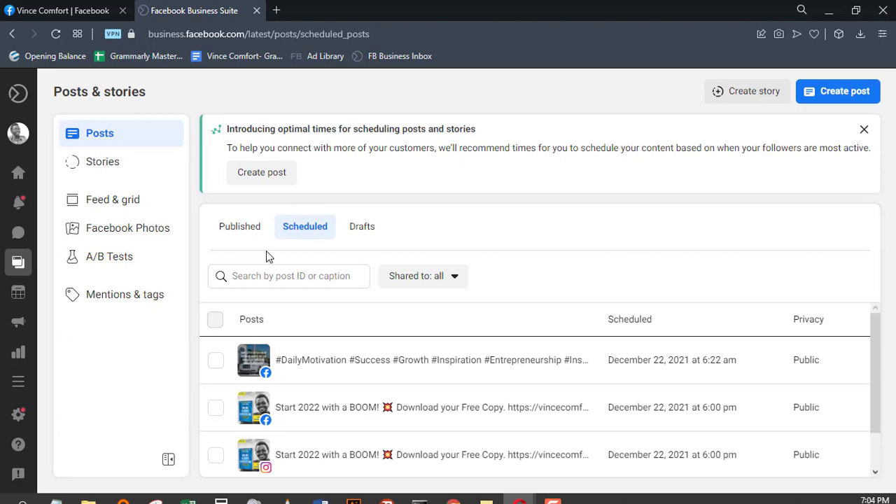
pyautogui.moveTo(700, 276)
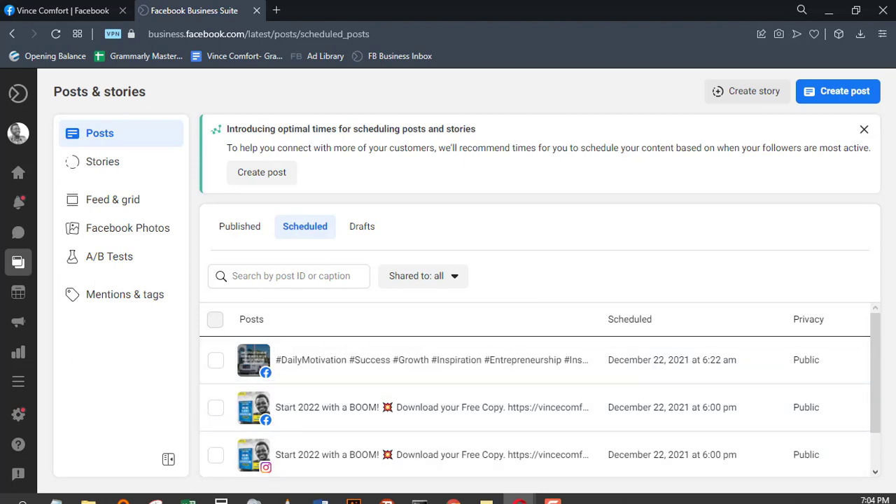
pyautogui.moveTo(390, 360)
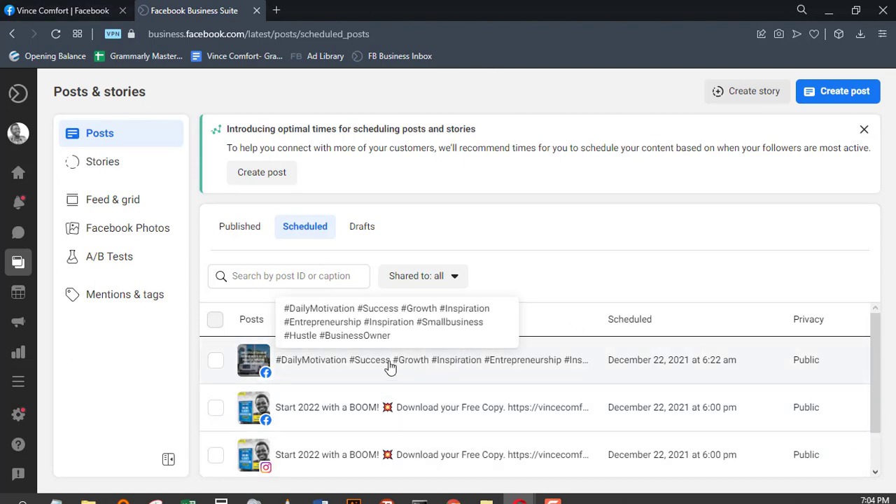
pyautogui.moveTo(642, 98)
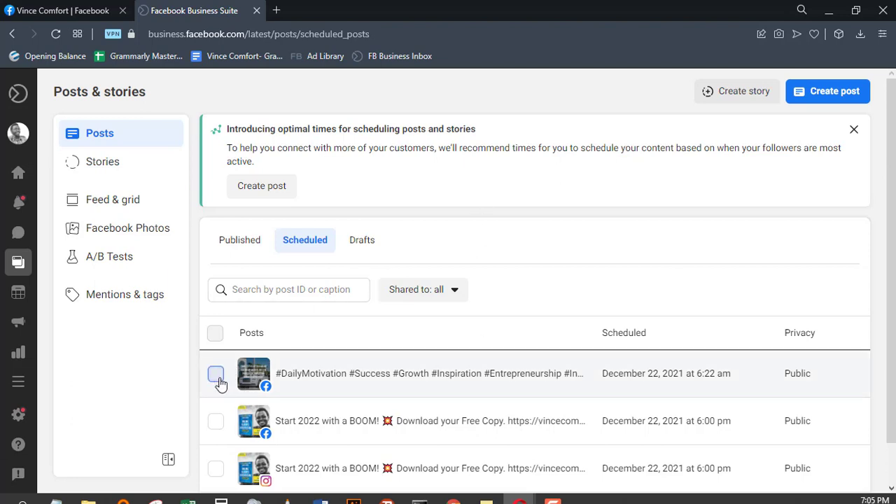
# - View the #DailyMotivation post's details and its edit, duplicate, reschedule, drafts and delete actions
pyautogui.click(215, 372)
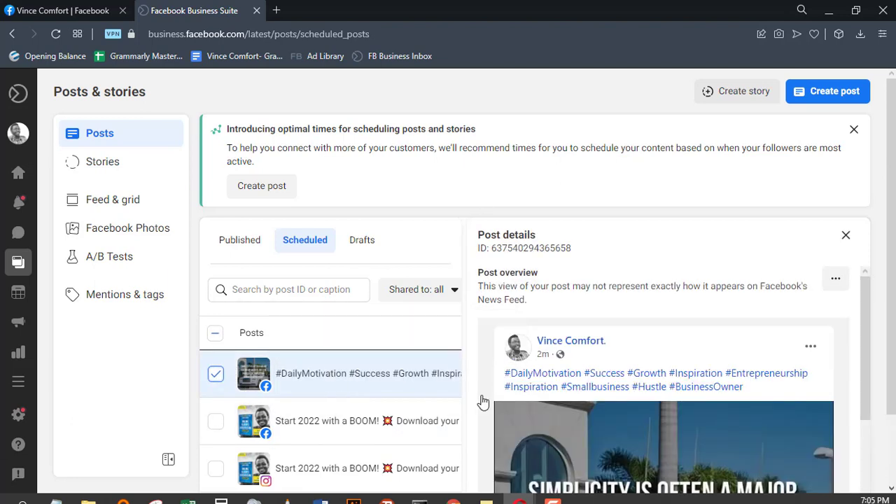
pyautogui.moveTo(745, 277)
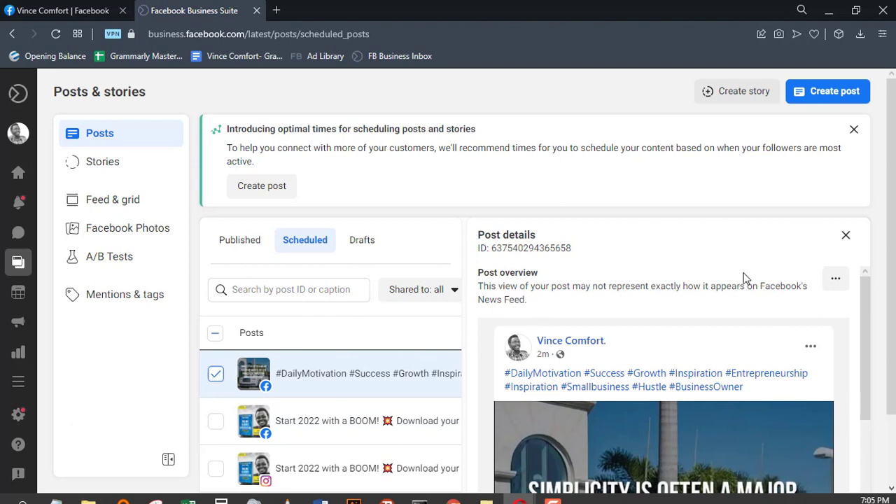
pyautogui.moveTo(834, 279)
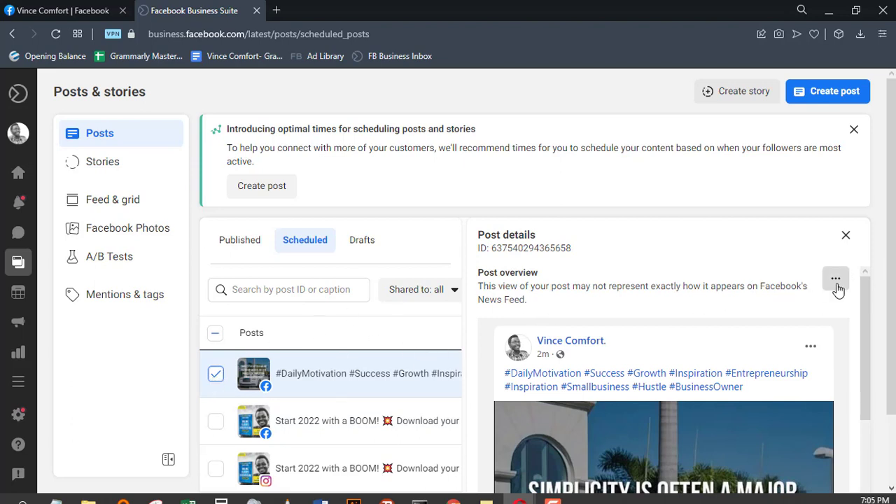
pyautogui.click(835, 279)
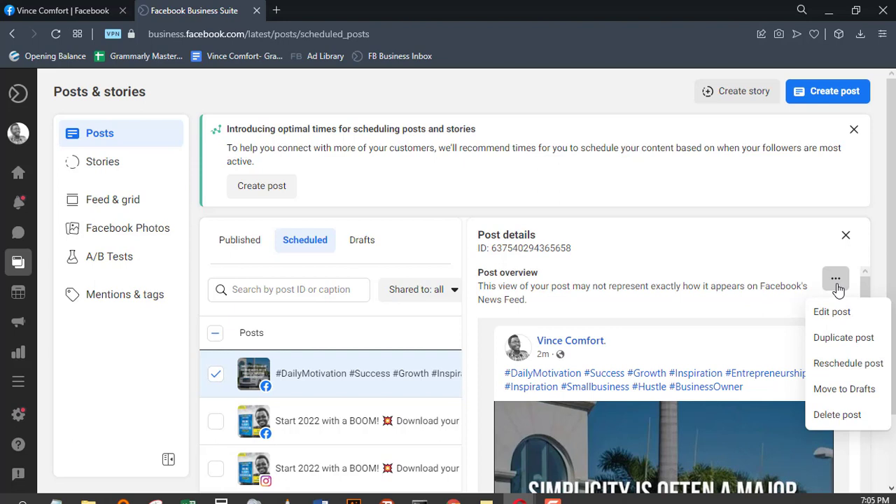
pyautogui.moveTo(847, 311)
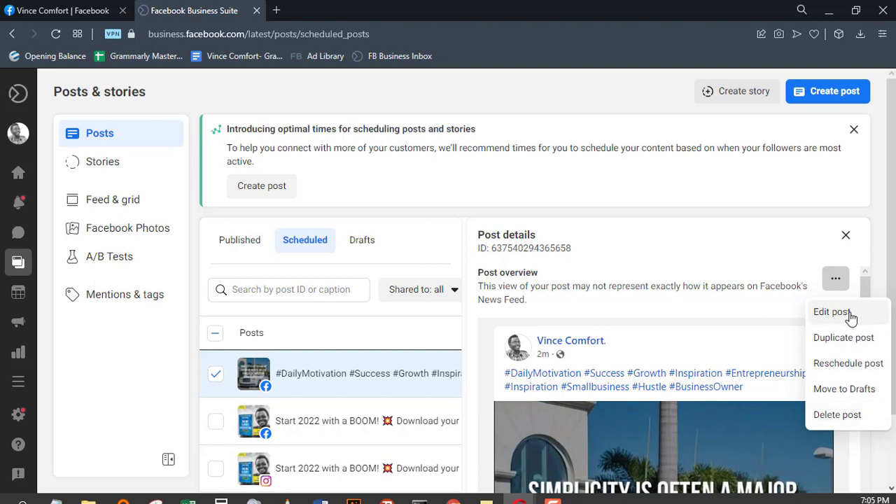
pyautogui.moveTo(843, 343)
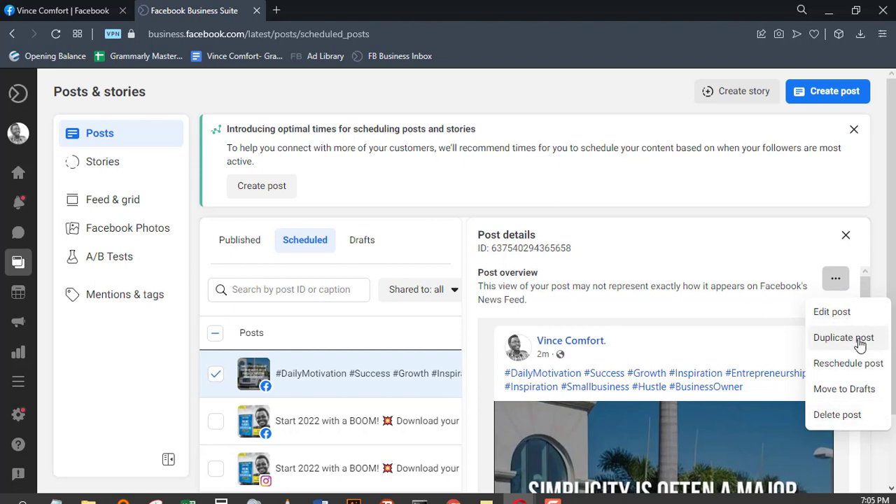
pyautogui.moveTo(849, 363)
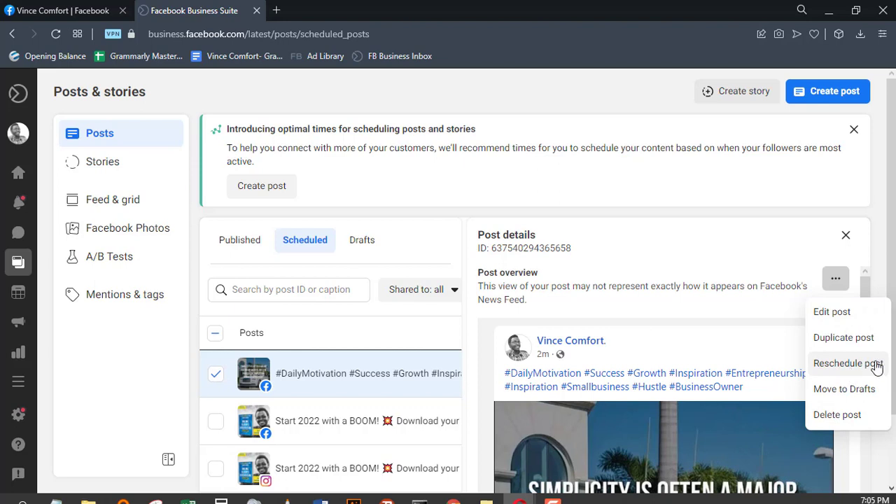
pyautogui.moveTo(867, 392)
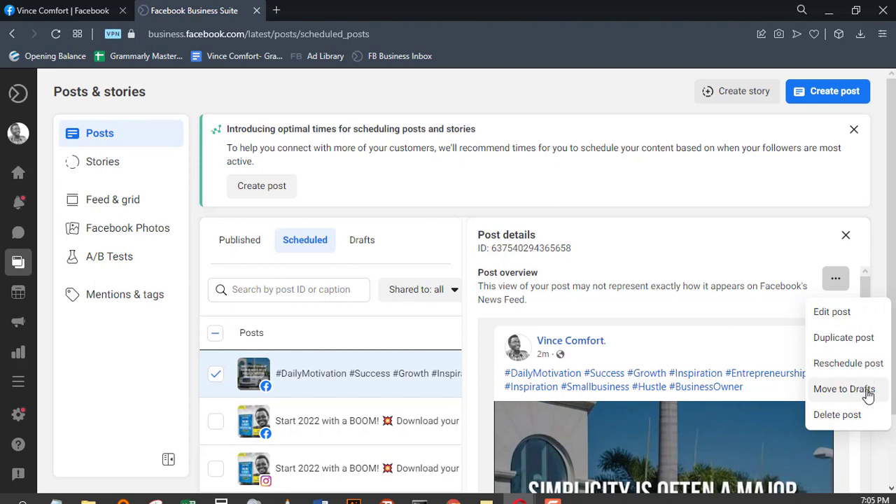
pyautogui.moveTo(849, 426)
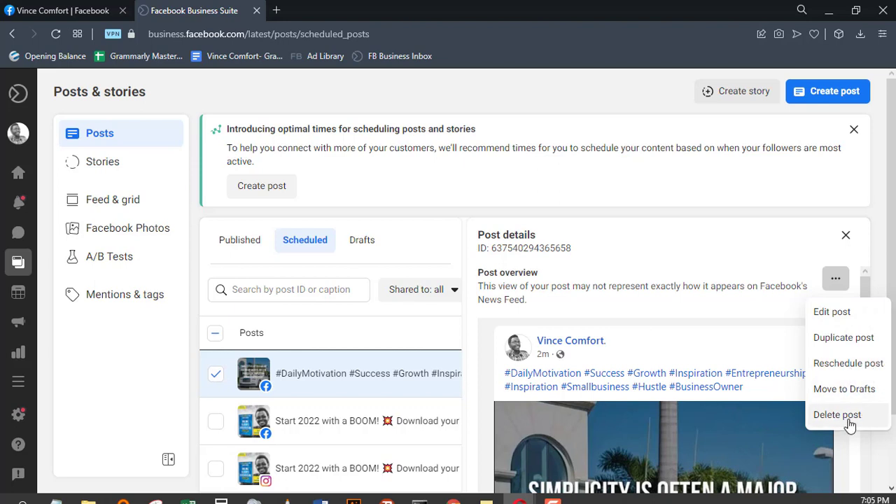